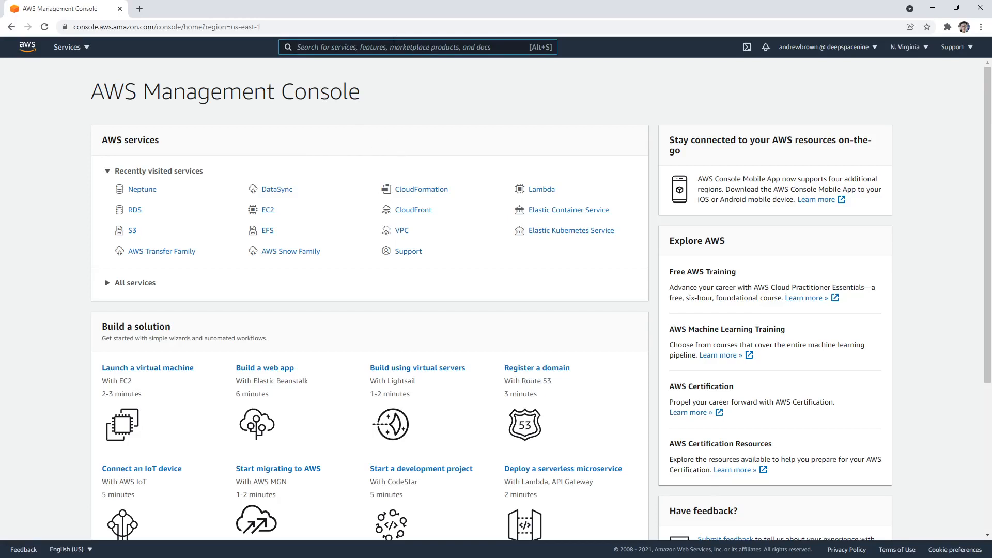
Search the console for dynamoDB and open the DynamoDB service home page.
text(dynamoDB)
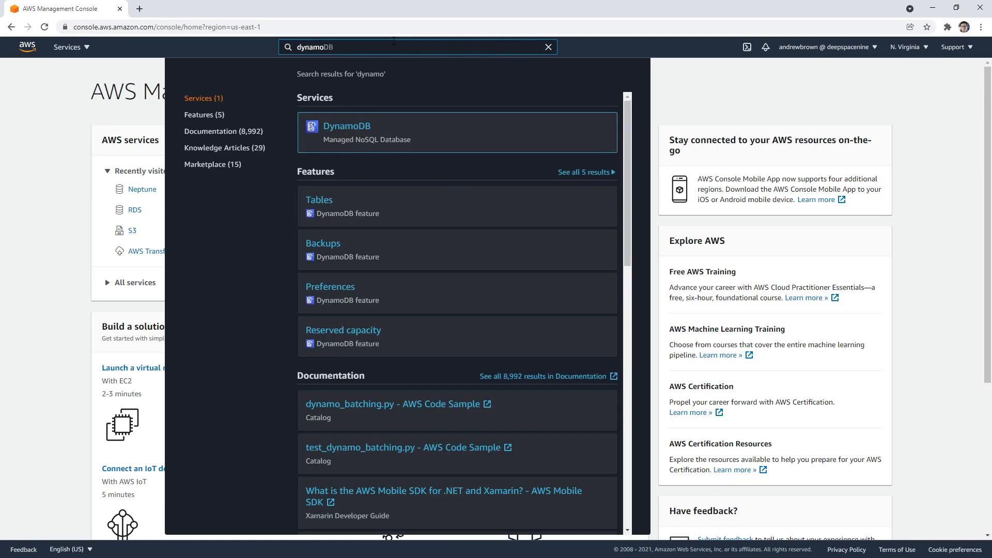
click(347, 126)
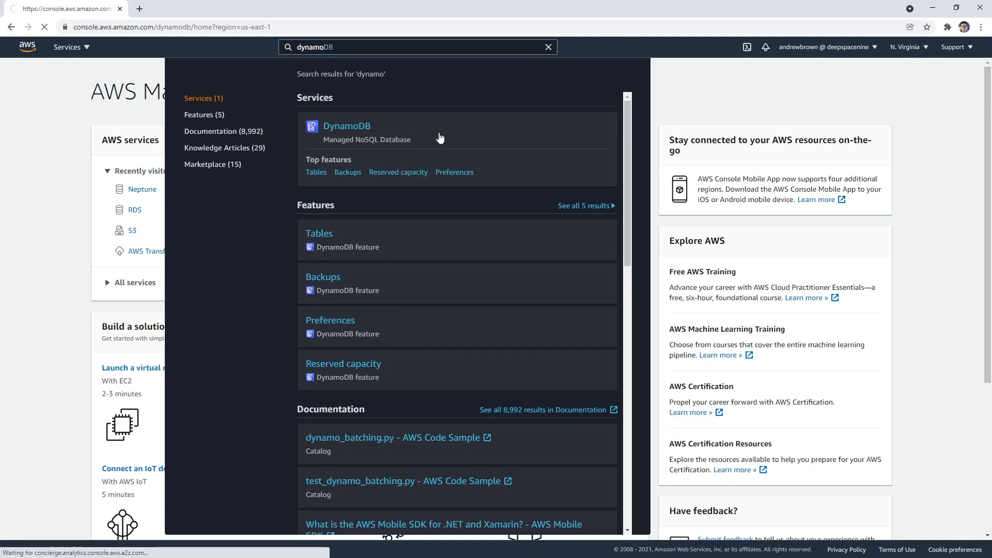
click(347, 126)
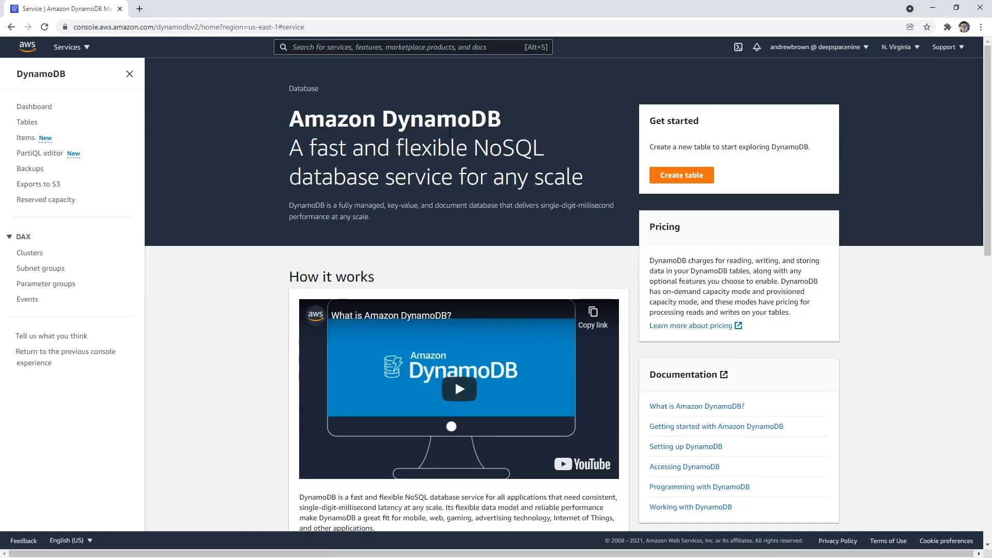
Begin a new table MyDynamoDBTable with partition key Email and sort key CreatedAt.
click(682, 175)
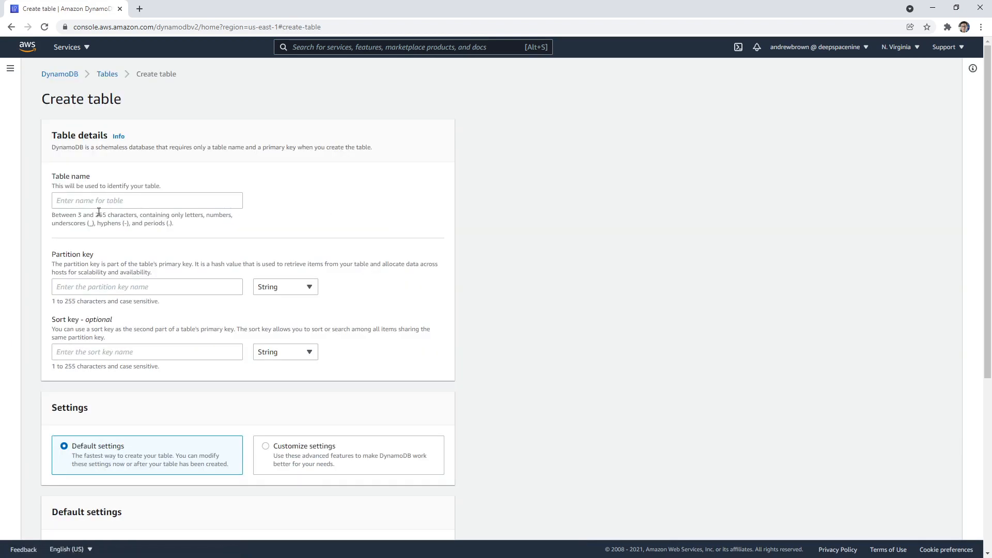
text(MyDny)
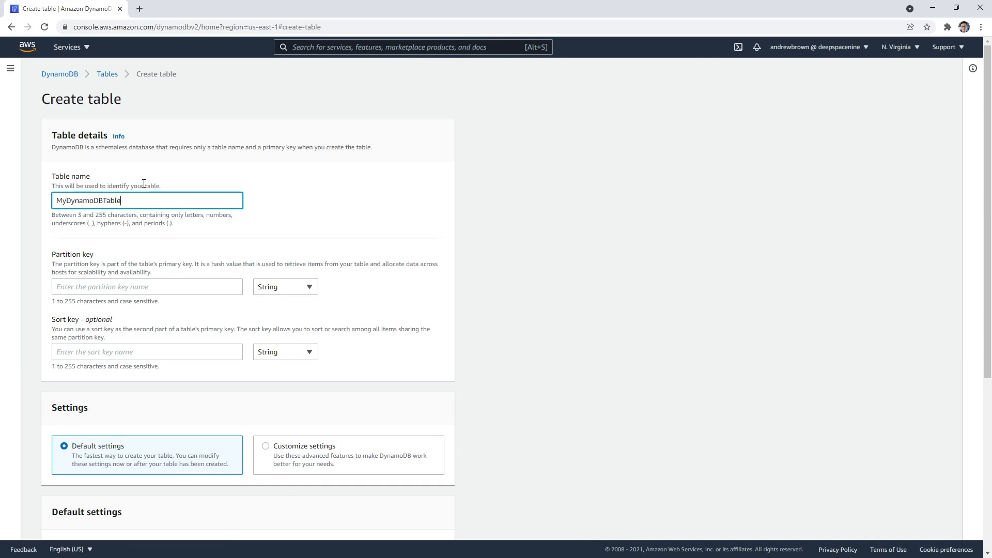
click(147, 286)
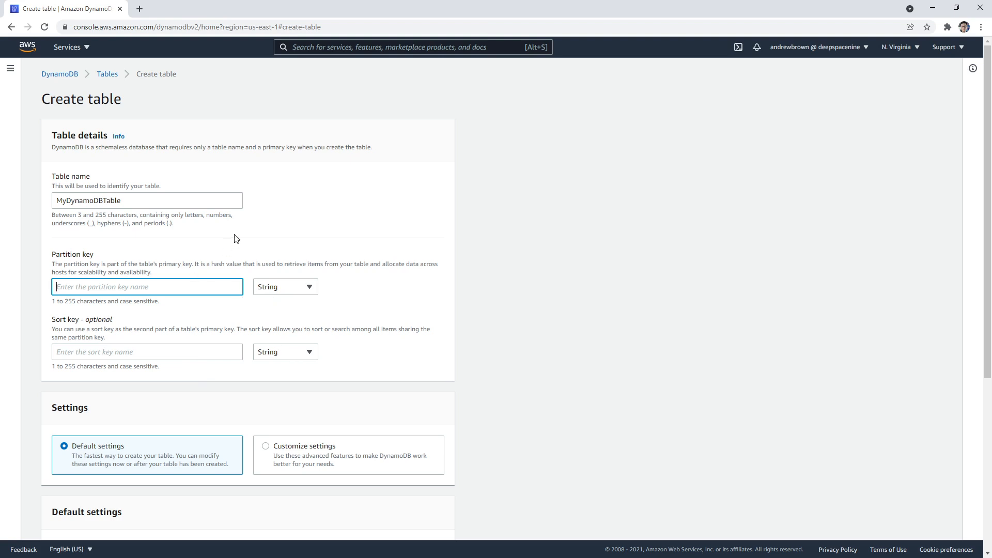
text(Email)
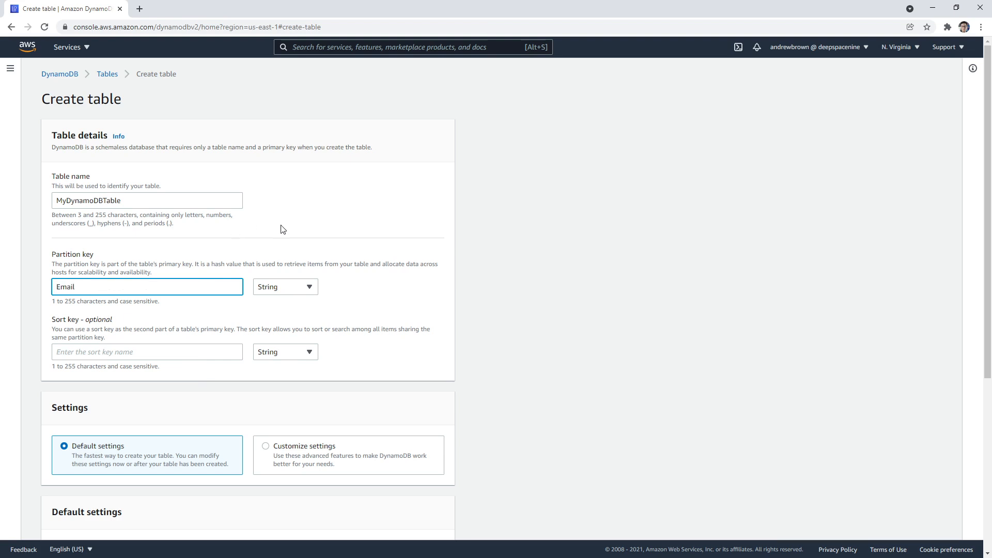
text(c)
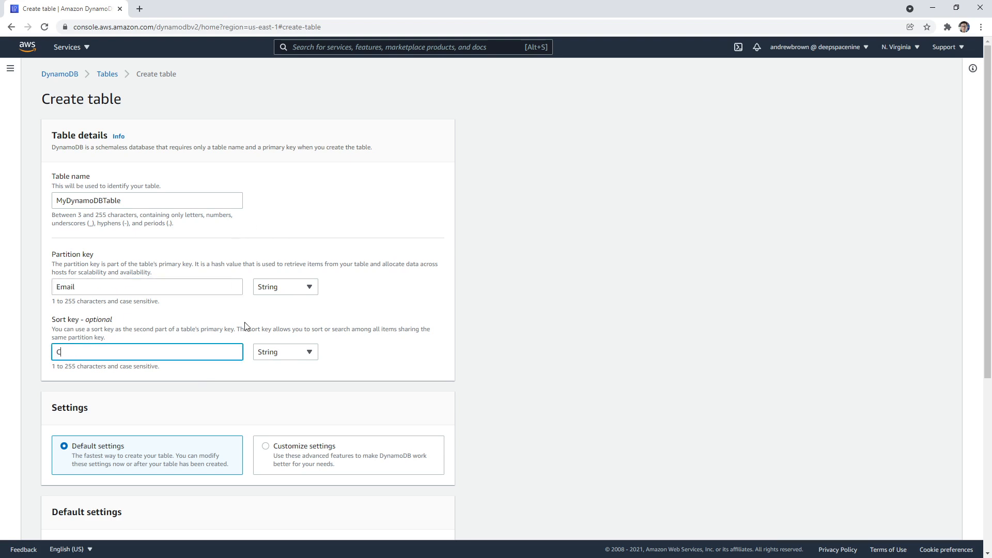
text(reatedAt)
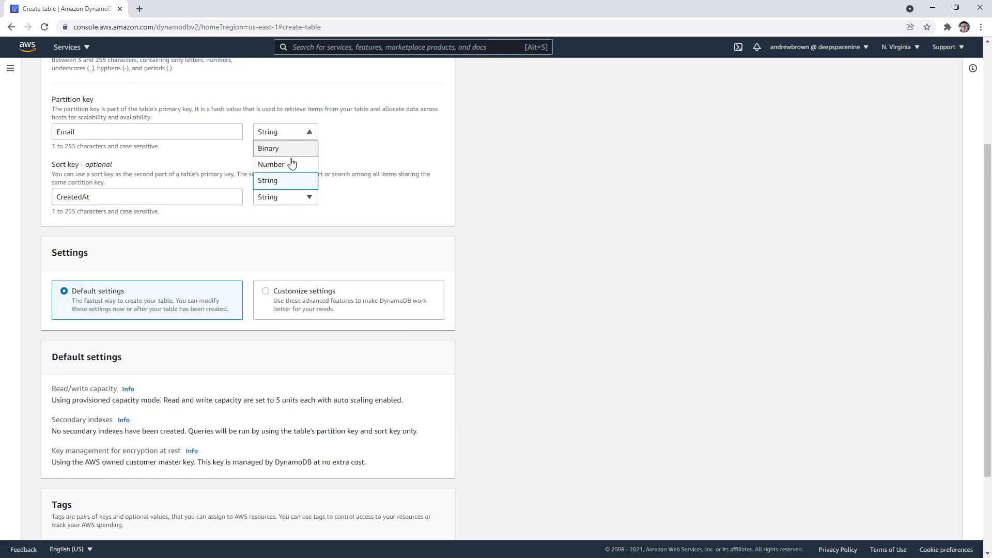
mouse_move(294, 152)
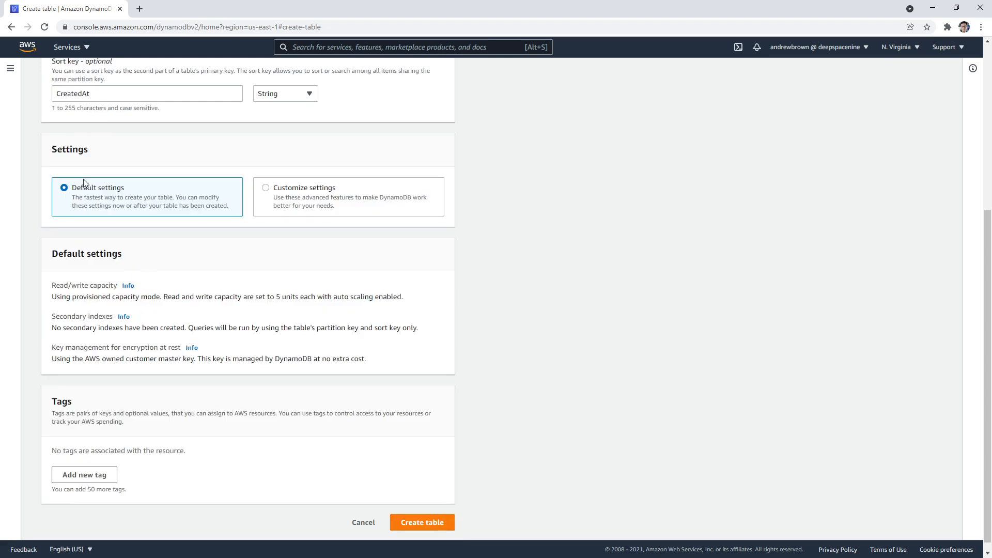
mouse_move(261, 212)
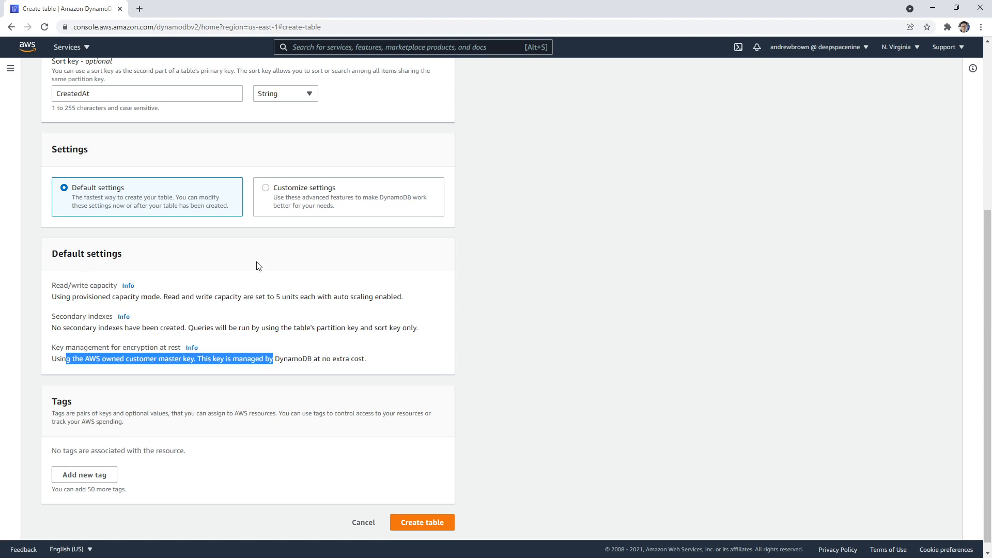
Customize settings, keep Provisioned capacity mode and set maximum capacity units to 1.
click(265, 187)
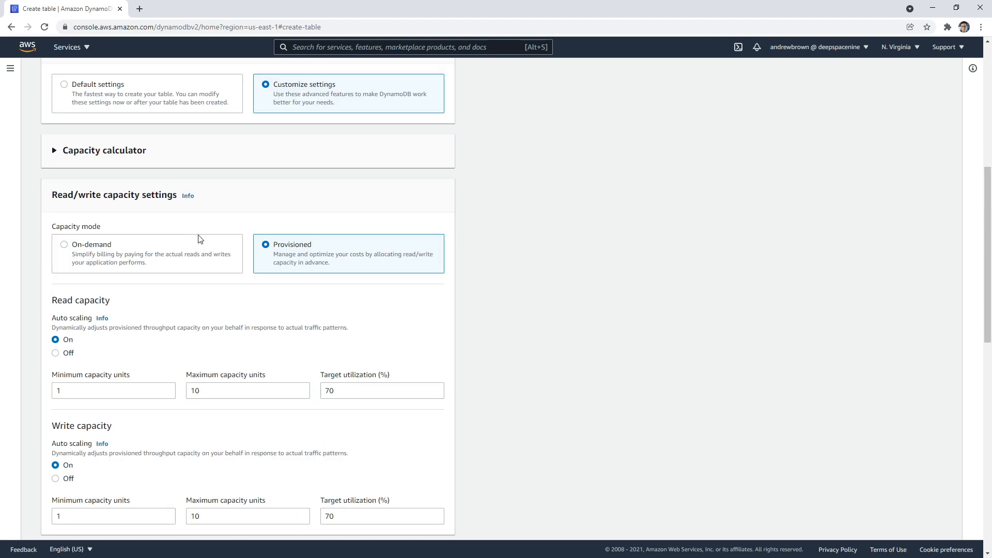
mouse_move(210, 223)
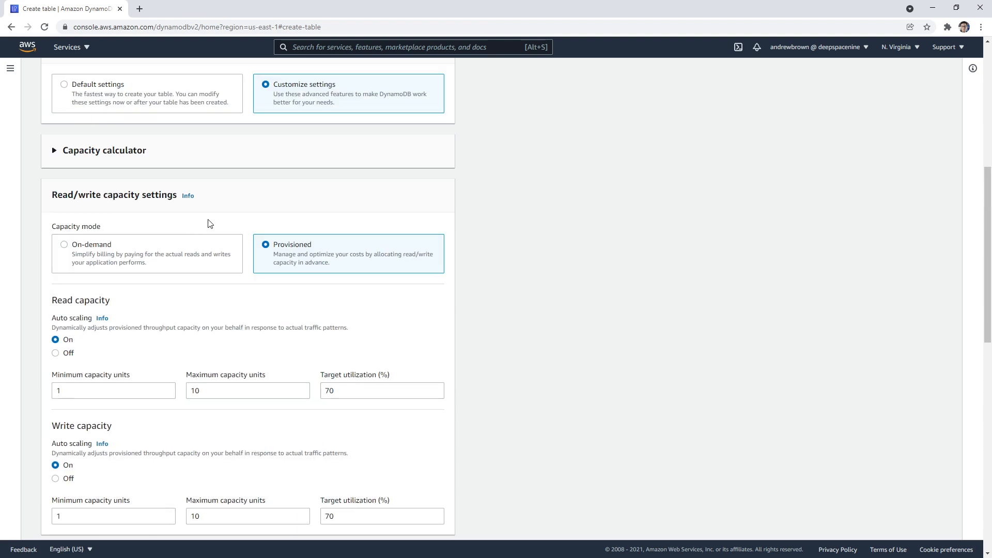
click(64, 244)
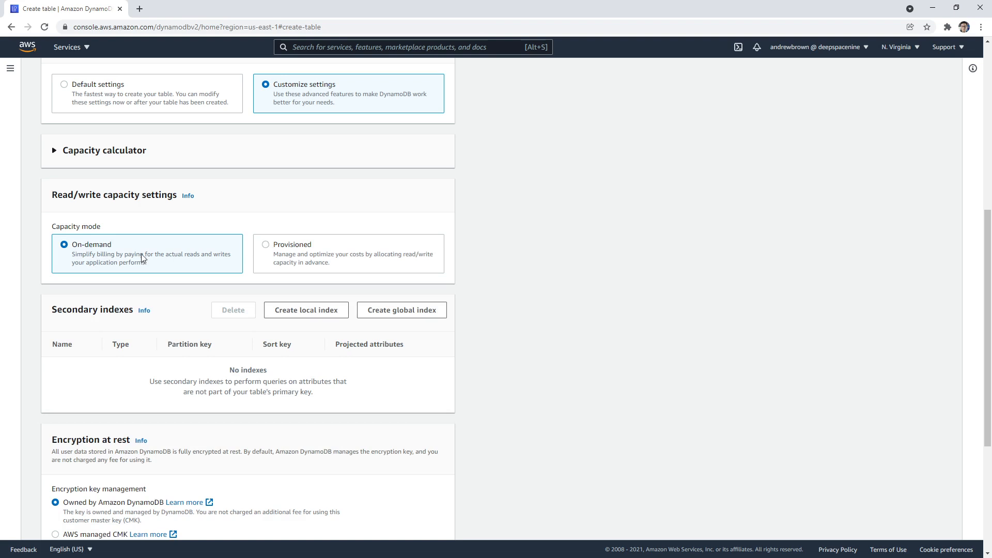
mouse_move(231, 239)
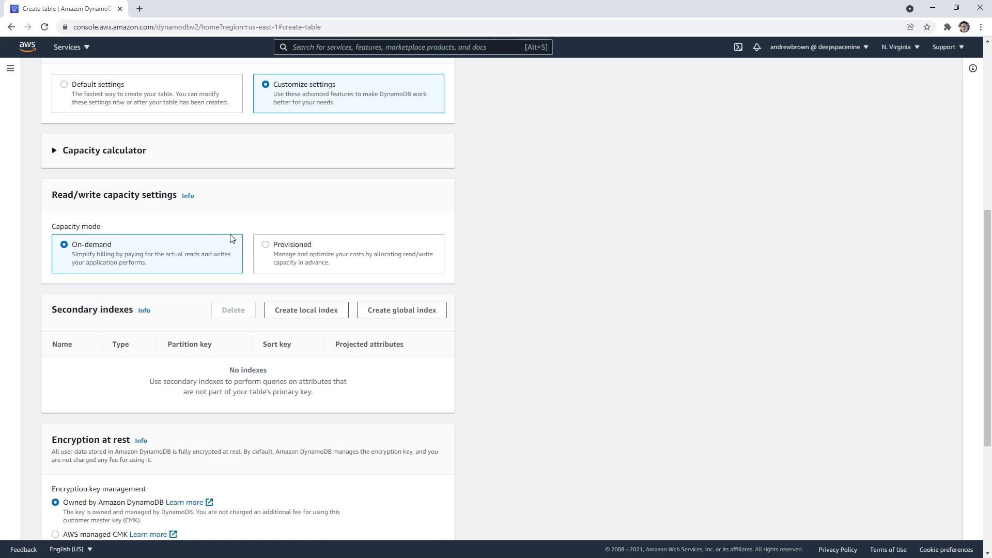
click(265, 244)
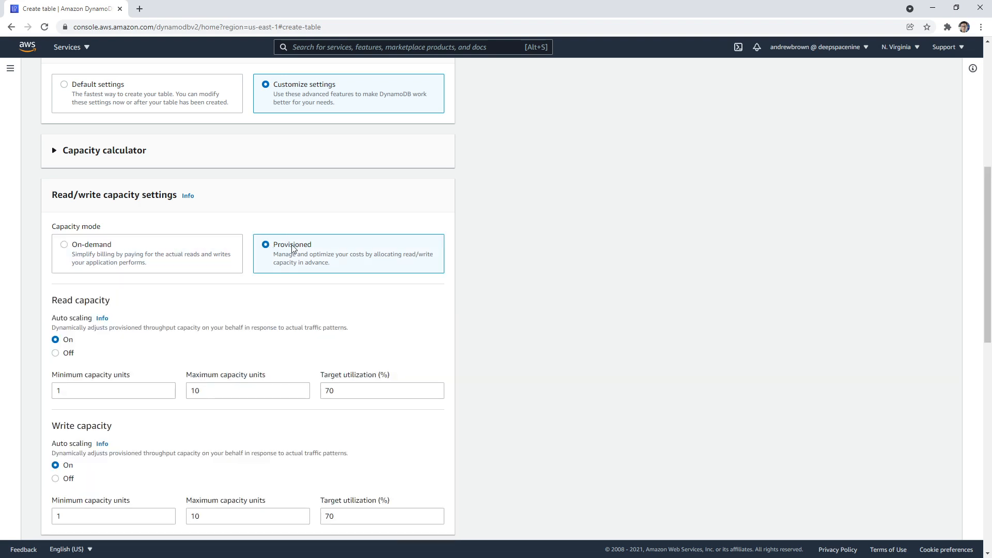
scroll(down, 3)
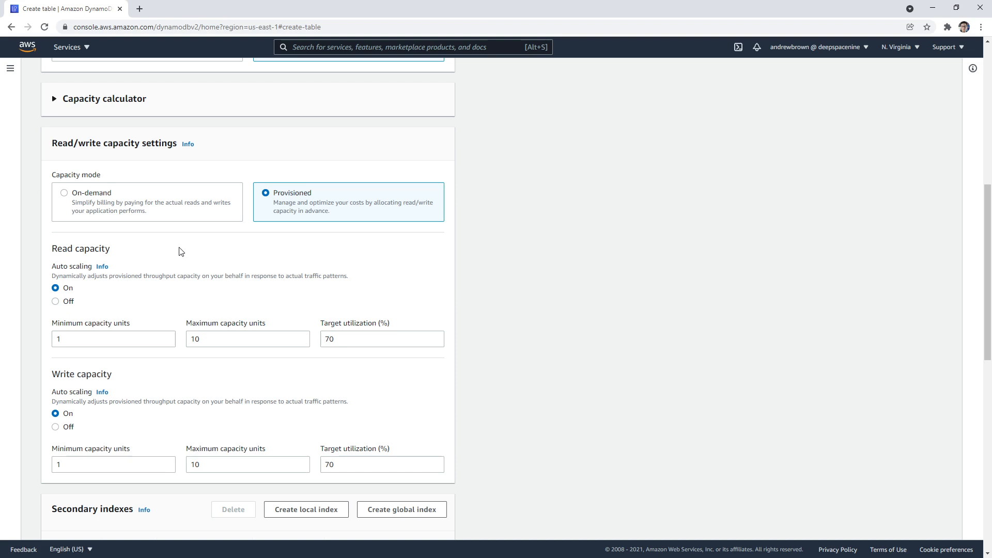
text(1000)
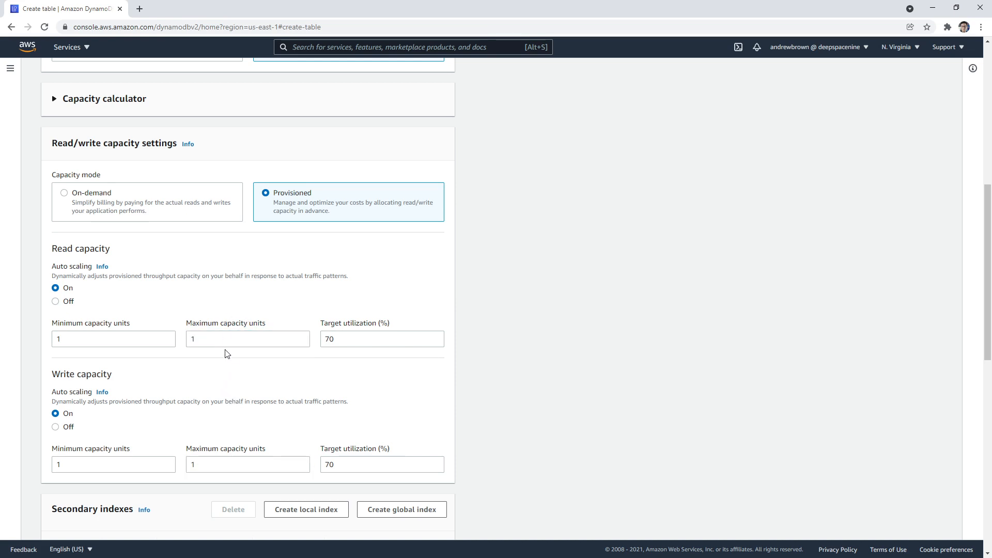
Review auto scaling, DynamoDB-owned encryption and the $2.91/month cost estimate.
scroll(down, 3)
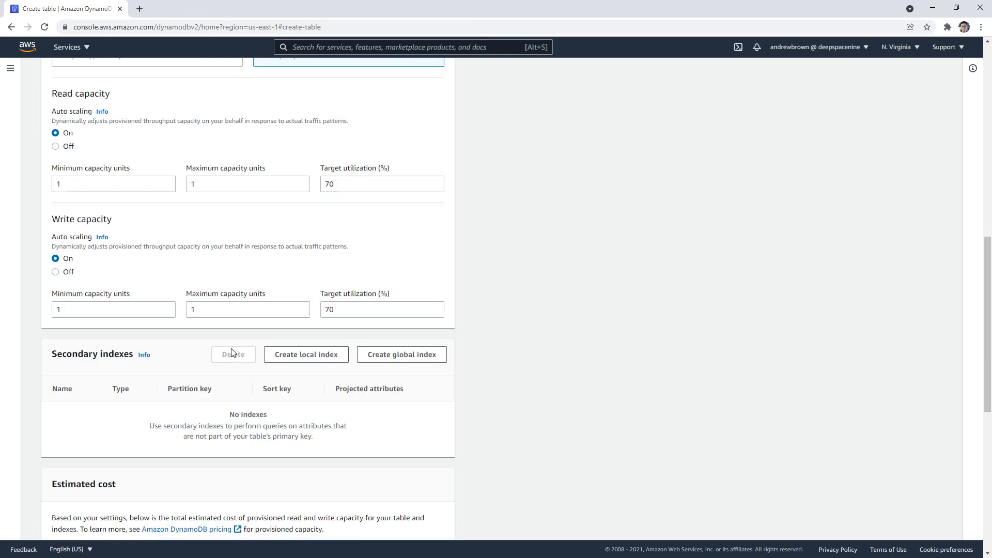
scroll(down, 3)
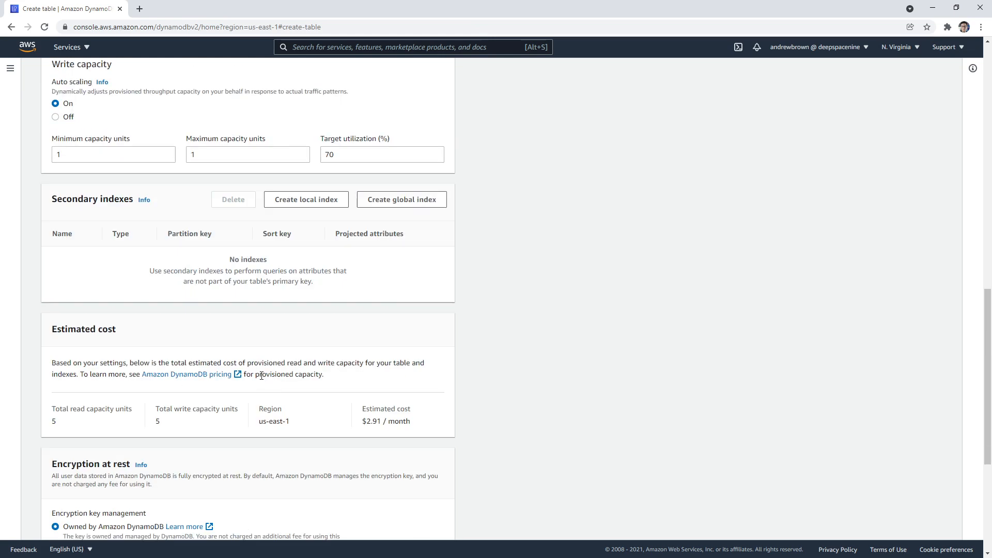
mouse_move(284, 360)
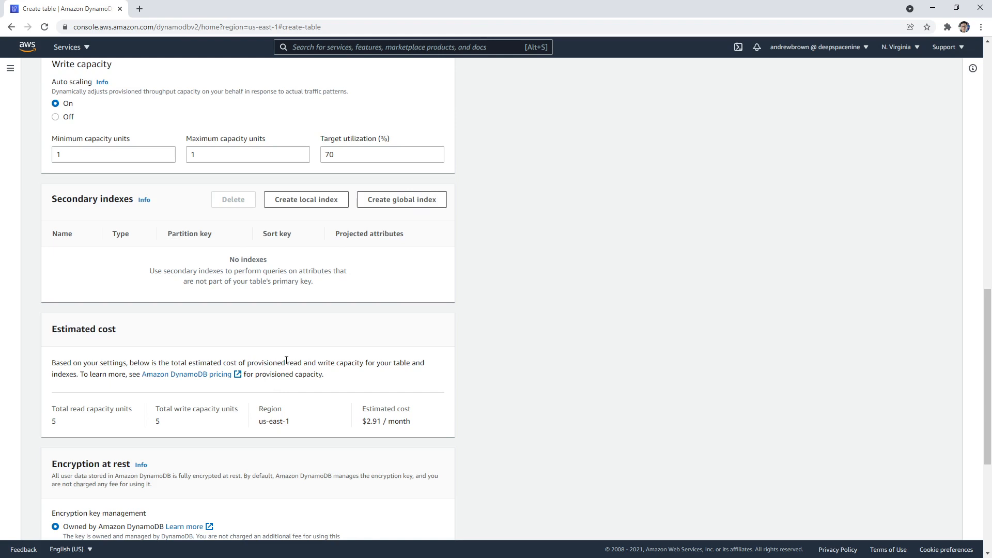
scroll(down, 3)
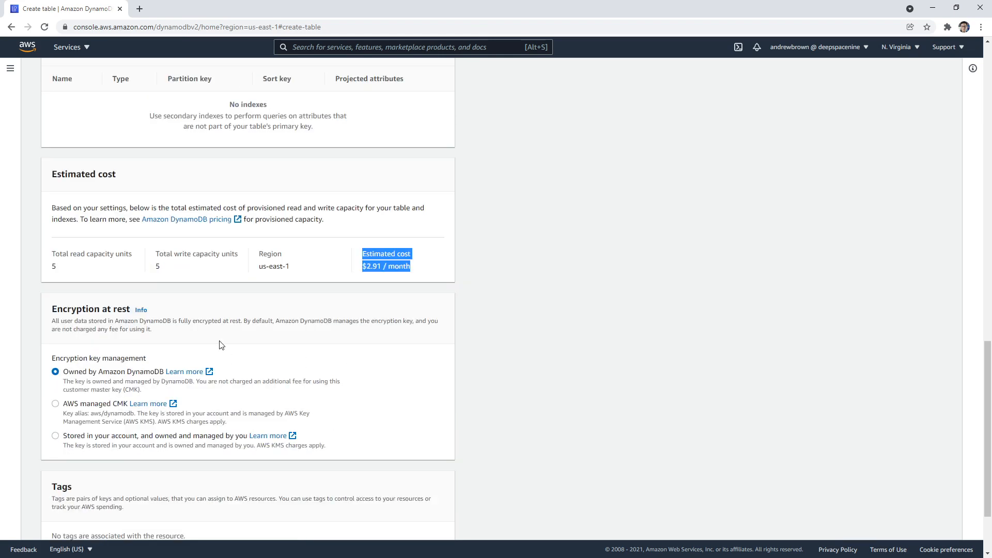
scroll(down, 3)
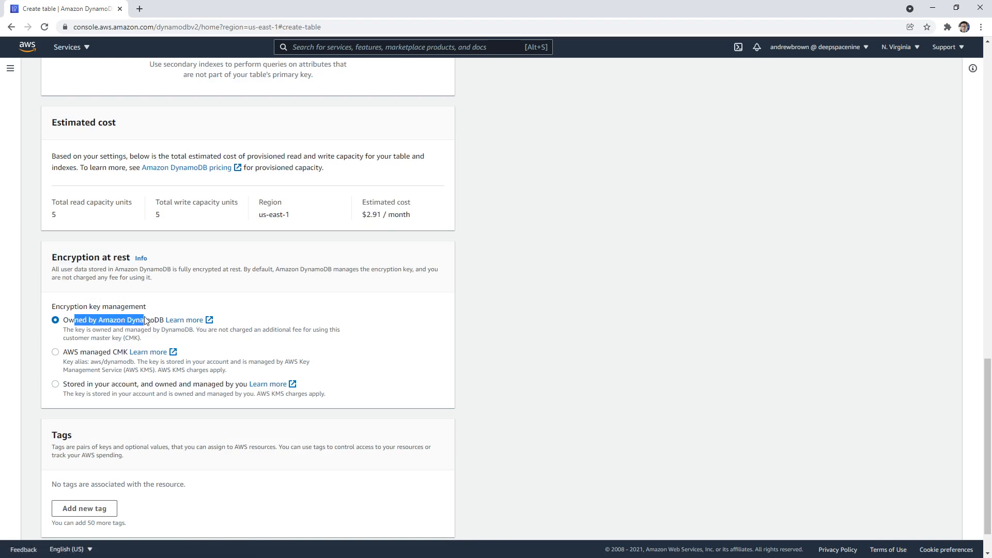
mouse_move(149, 301)
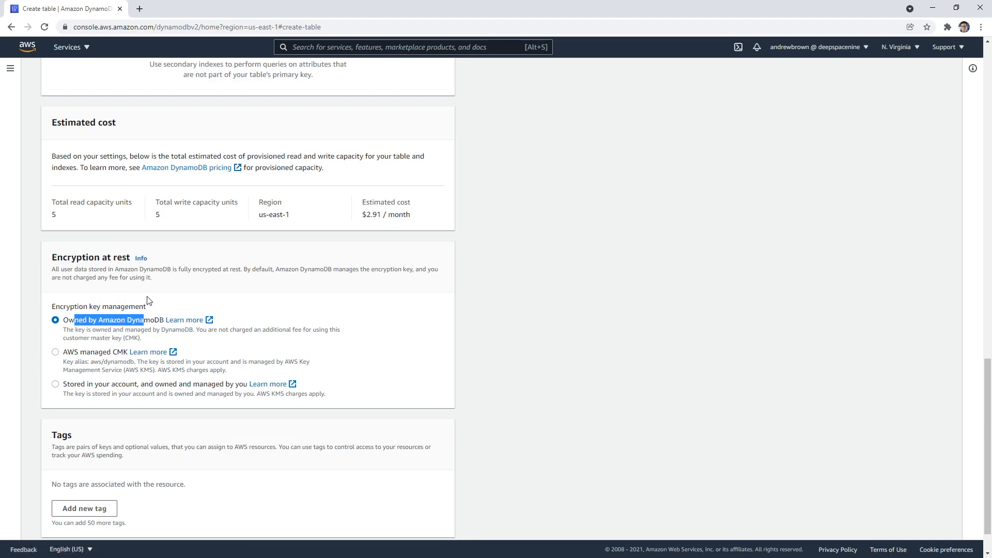
mouse_move(186, 282)
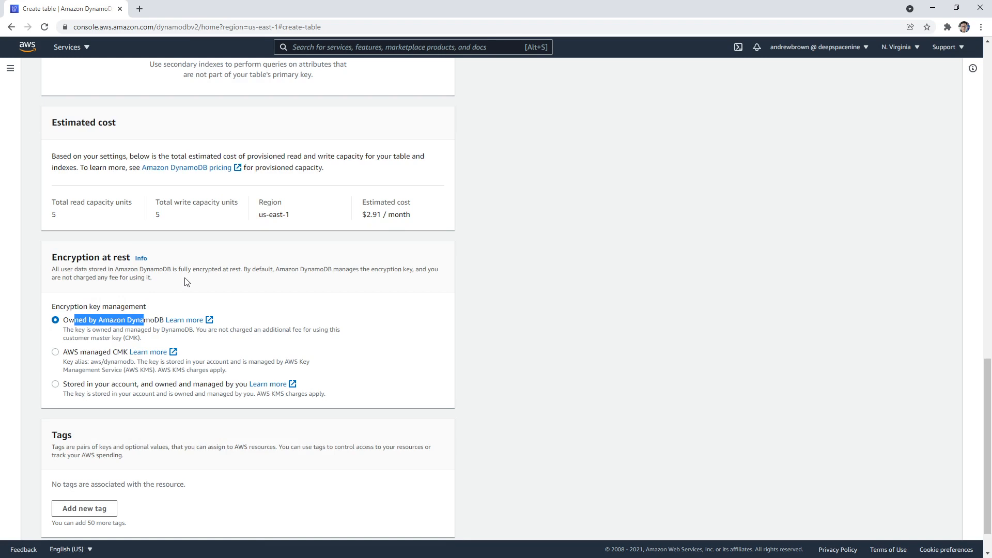
mouse_move(156, 315)
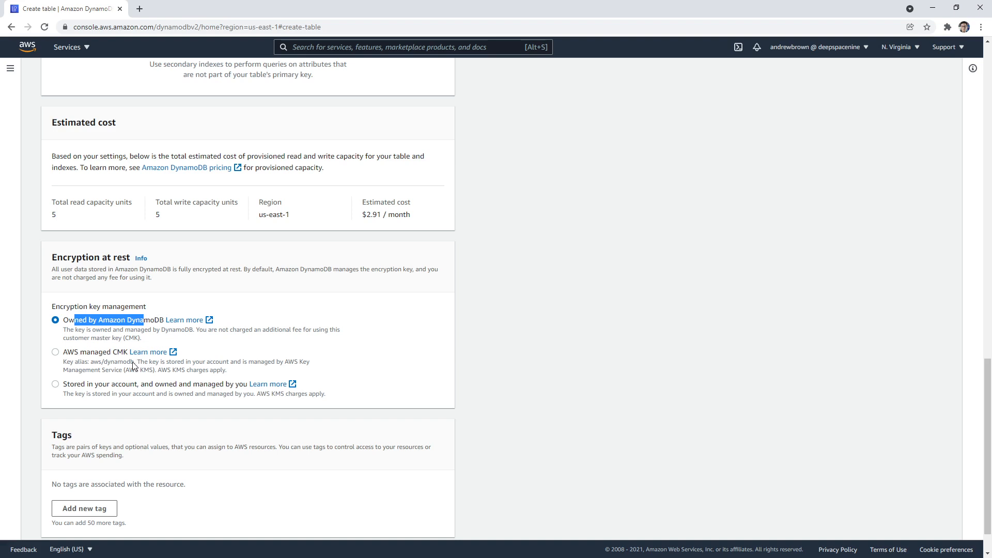
mouse_move(428, 359)
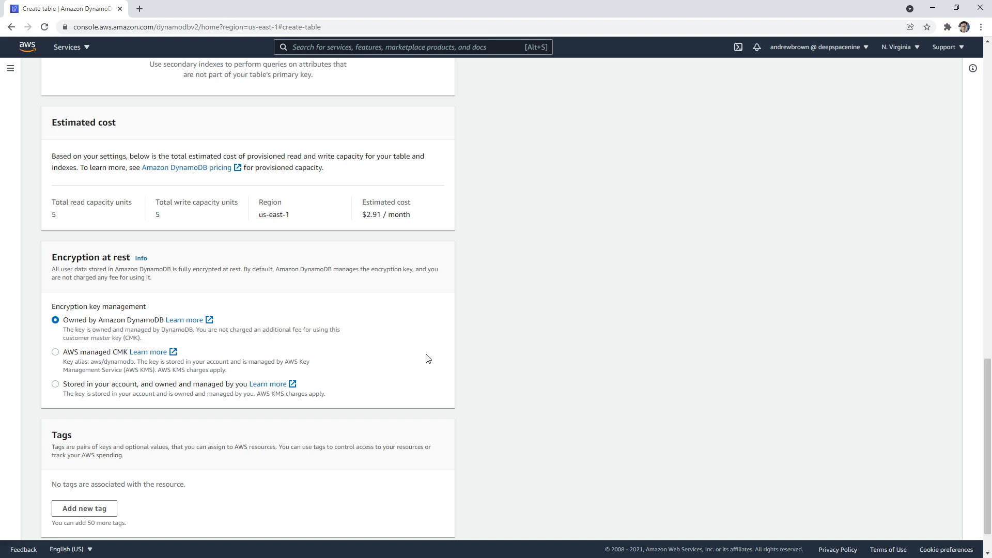
scroll(down, 3)
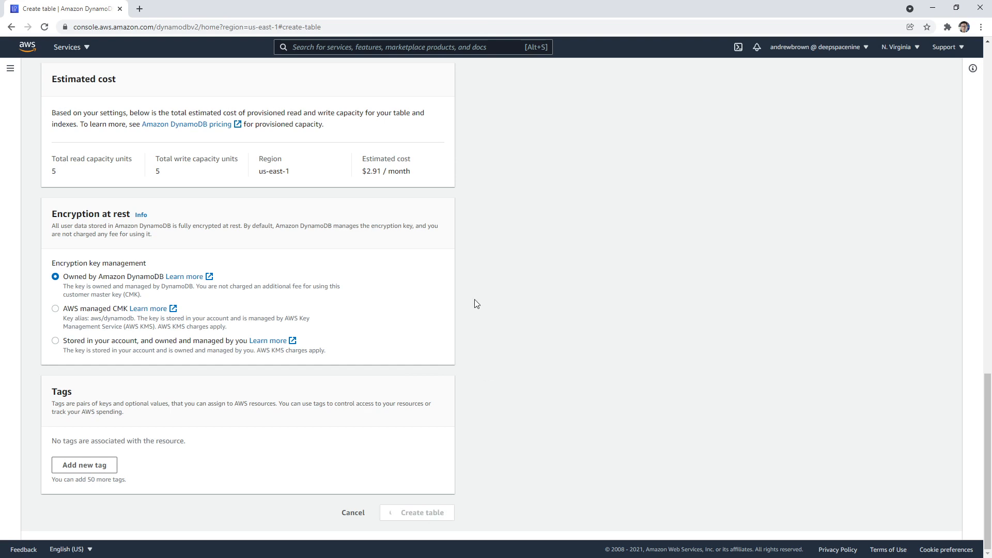
Create MyDynamoDBTable and view it showing Active status.
click(416, 513)
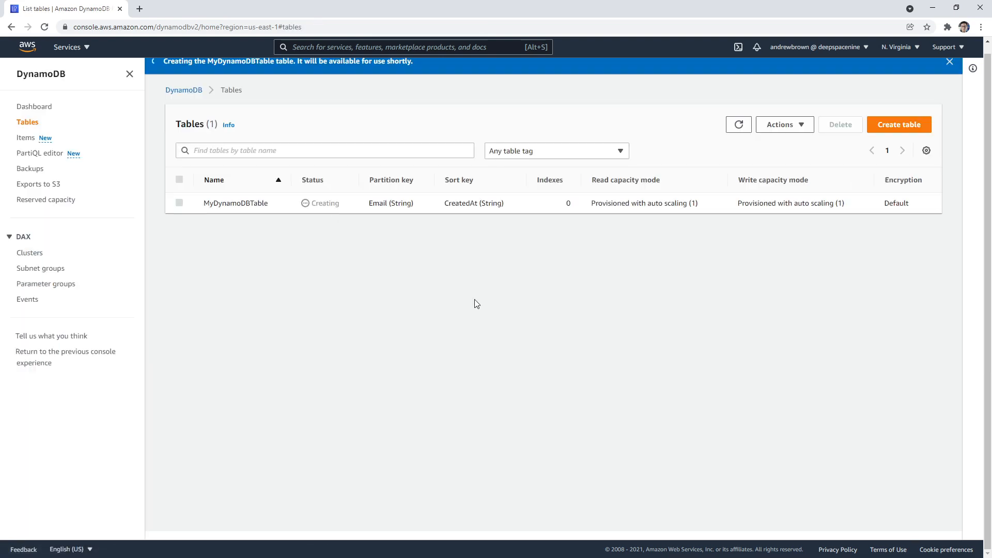
click(738, 125)
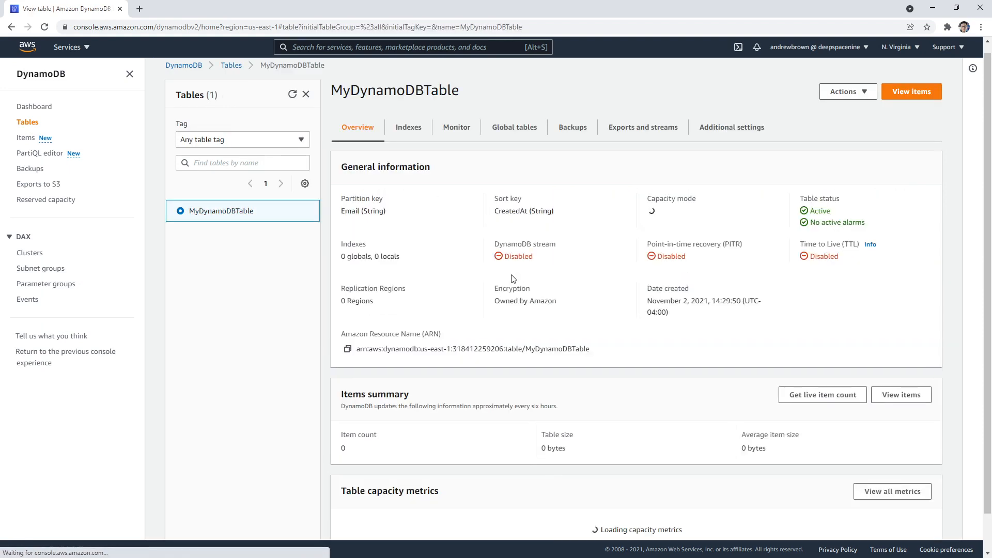
scroll(down, 3)
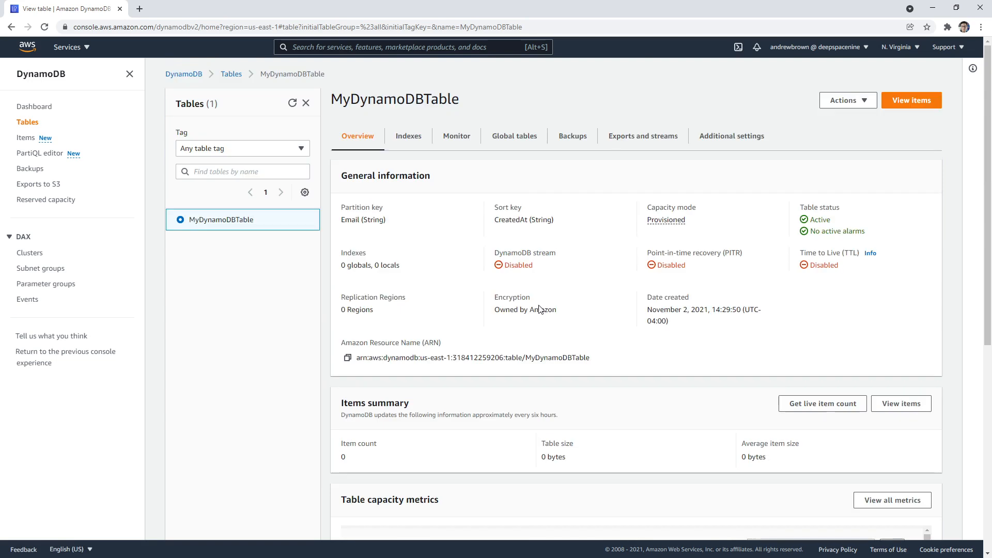
Browse Indexes and Global tables, return to Overview and open the empty item explorer.
click(408, 135)
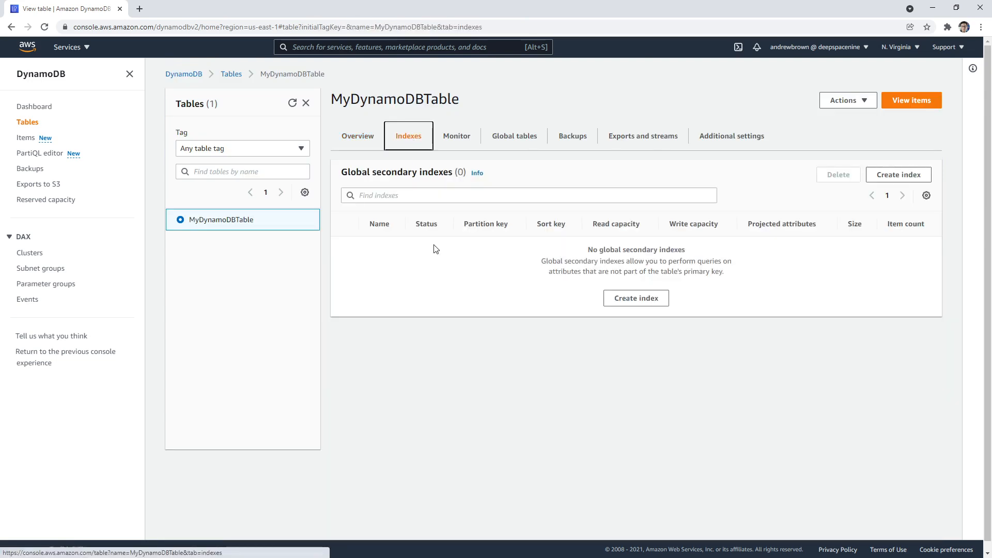
click(513, 136)
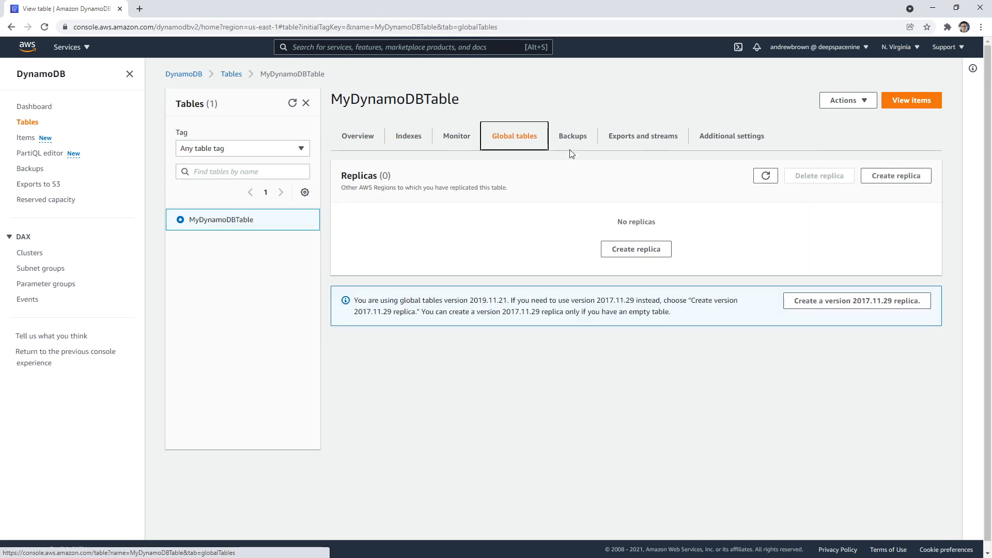
click(358, 136)
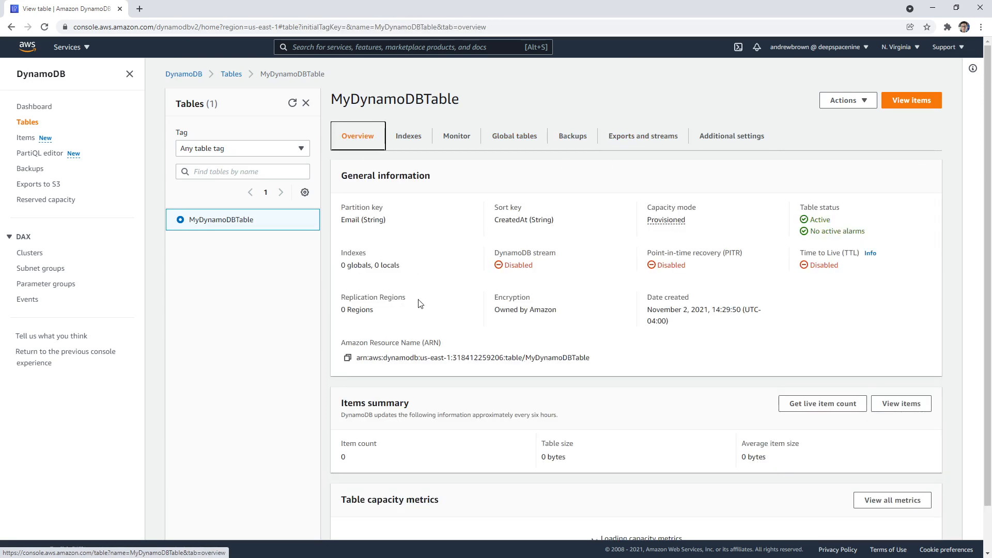
click(910, 100)
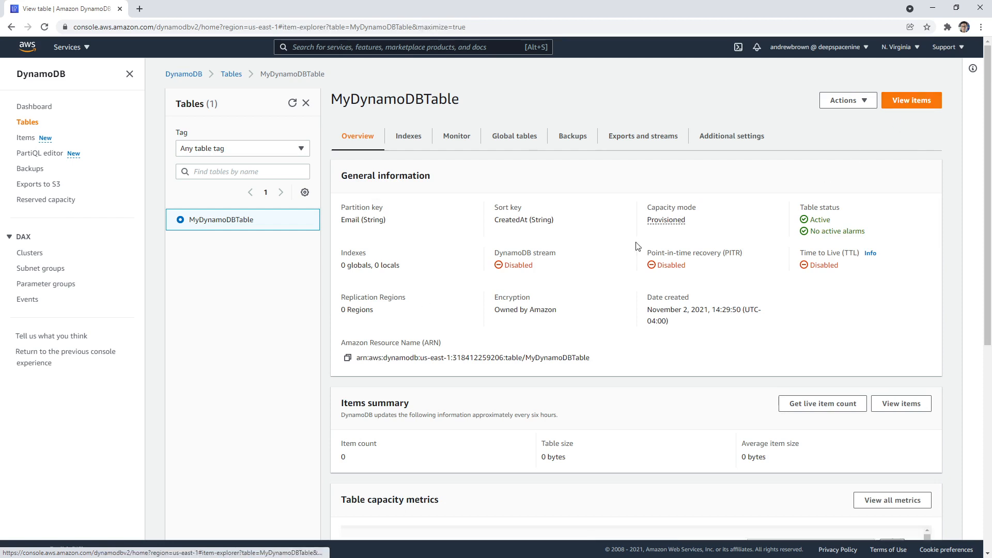
click(911, 101)
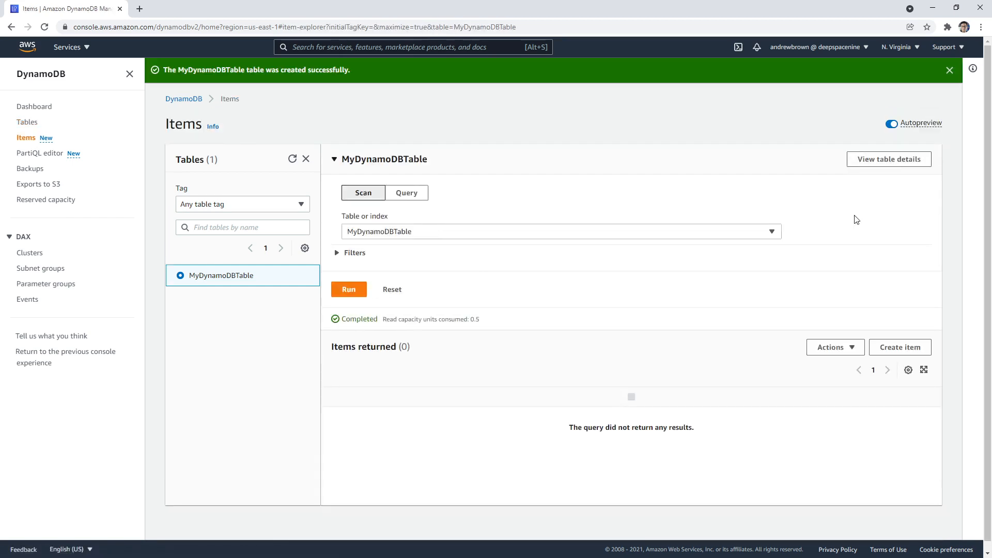
click(898, 348)
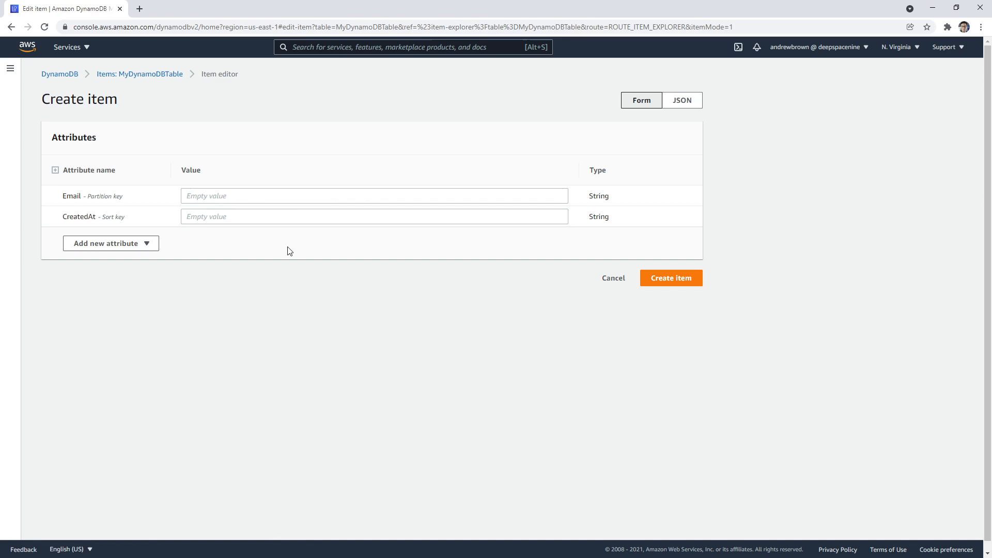
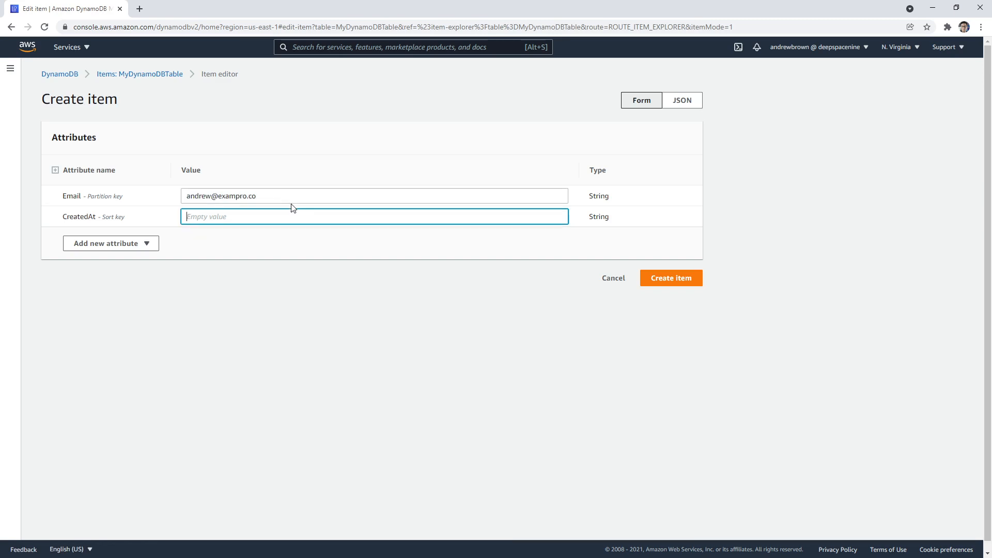
text(2021-)
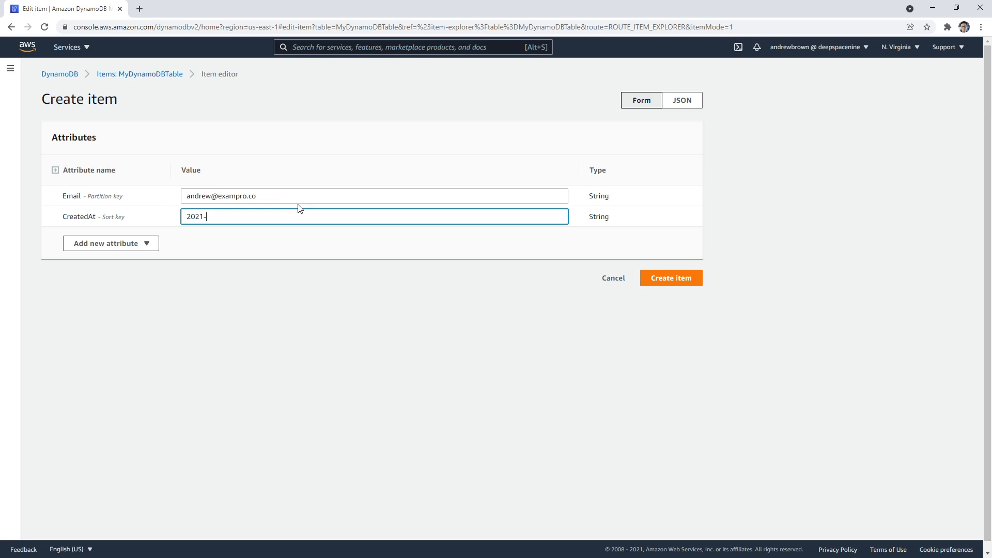
key(Backspace)
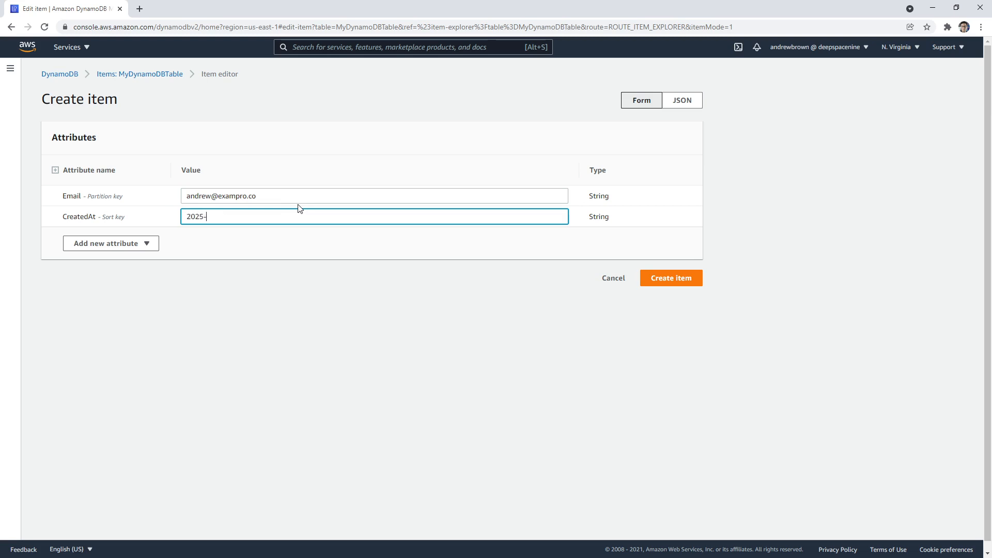
text(05-05)
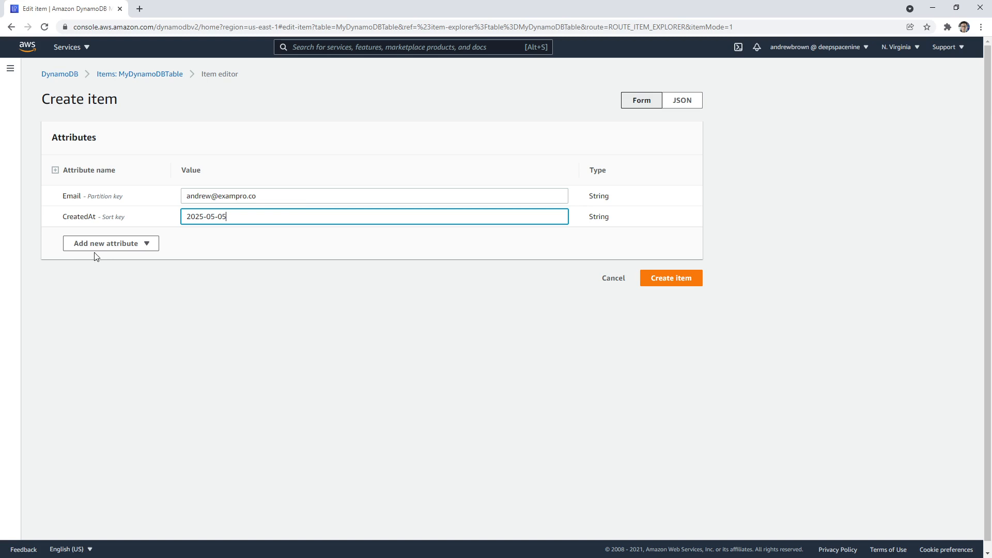
Add a Boolean attribute Today set to true.
click(110, 243)
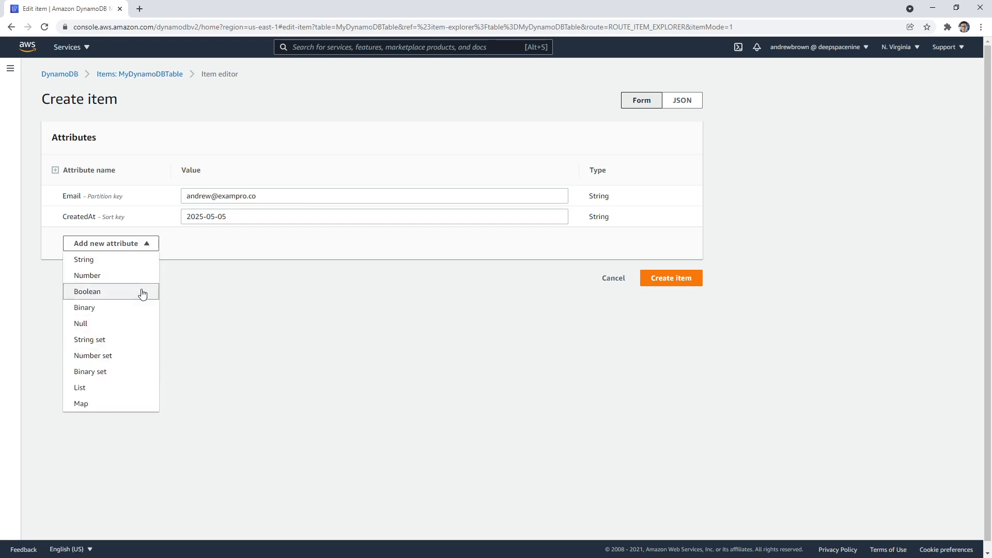
click(87, 291)
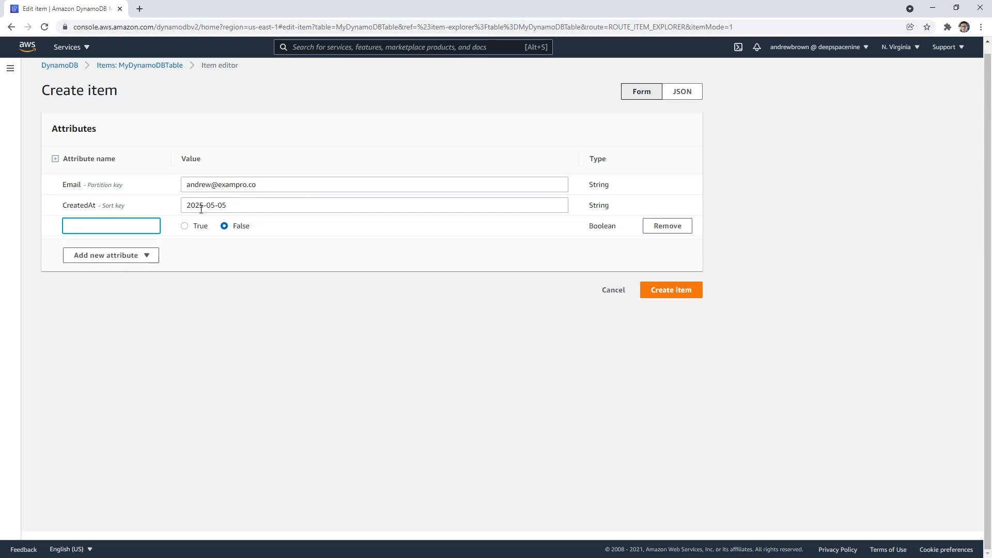
text(Today)
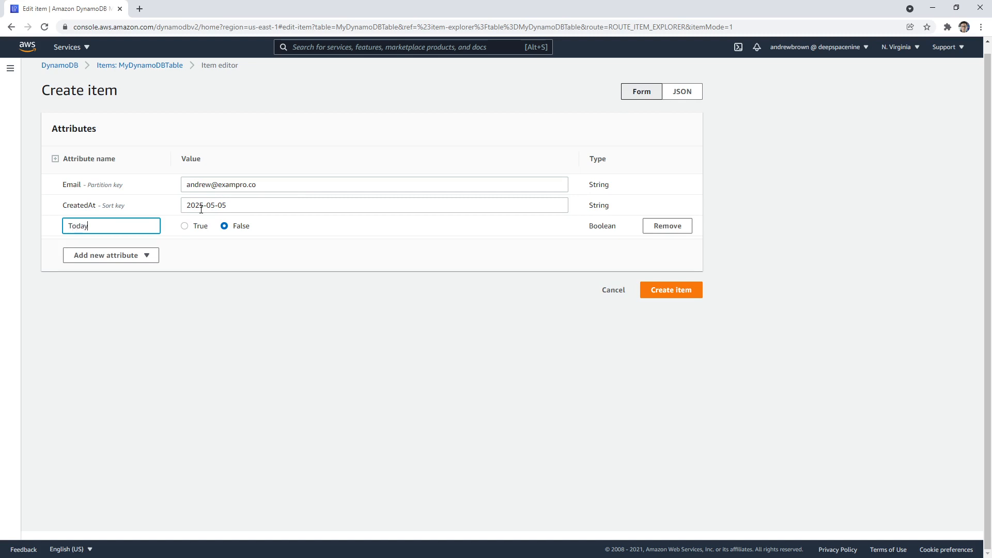
click(111, 255)
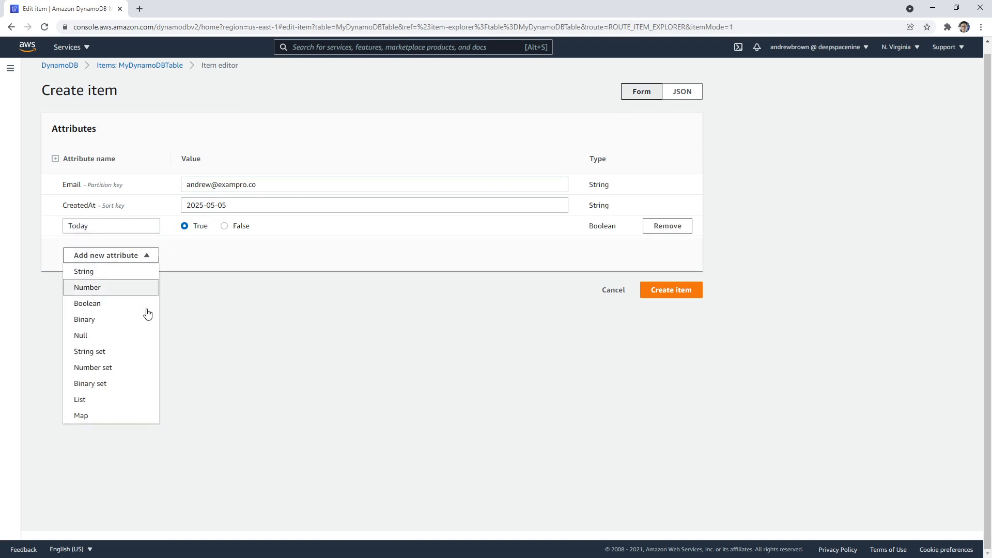
mouse_move(137, 303)
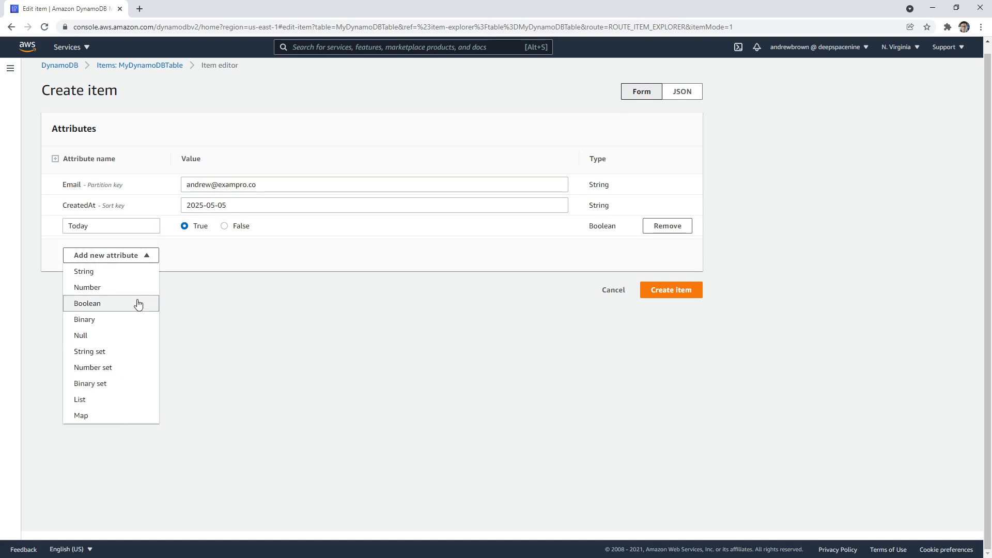
Add a List attribute Food with strings Banana and Pizza and save the item.
click(79, 399)
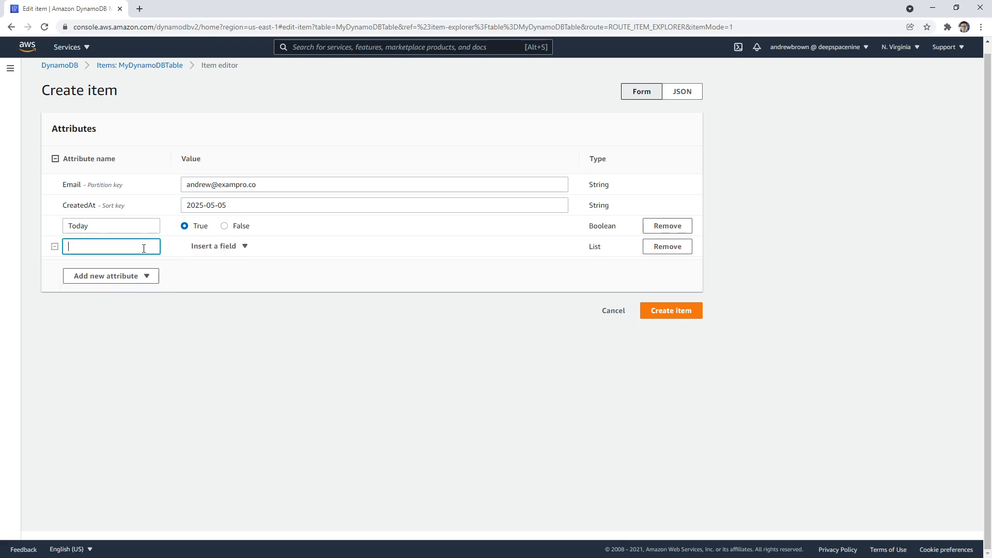
text(Fo)
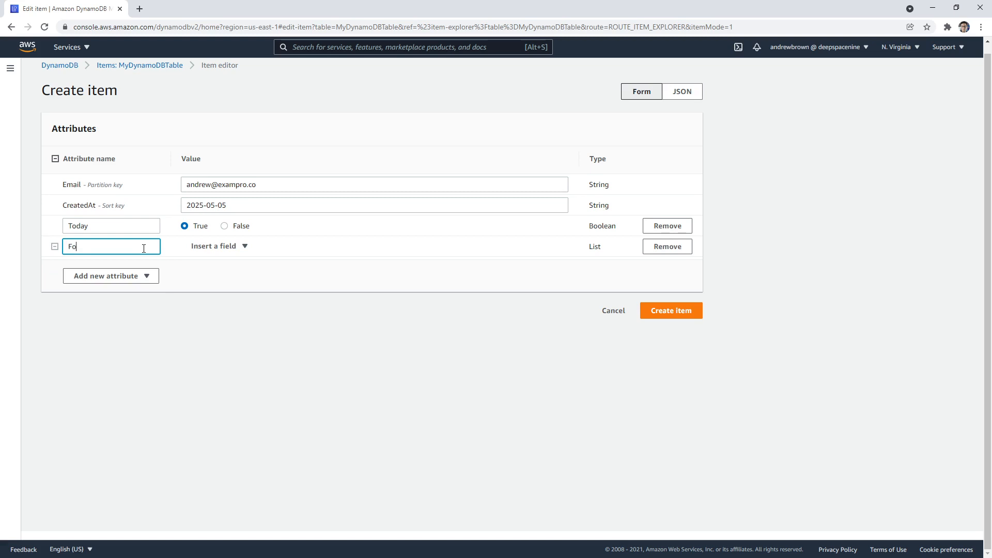
click(219, 246)
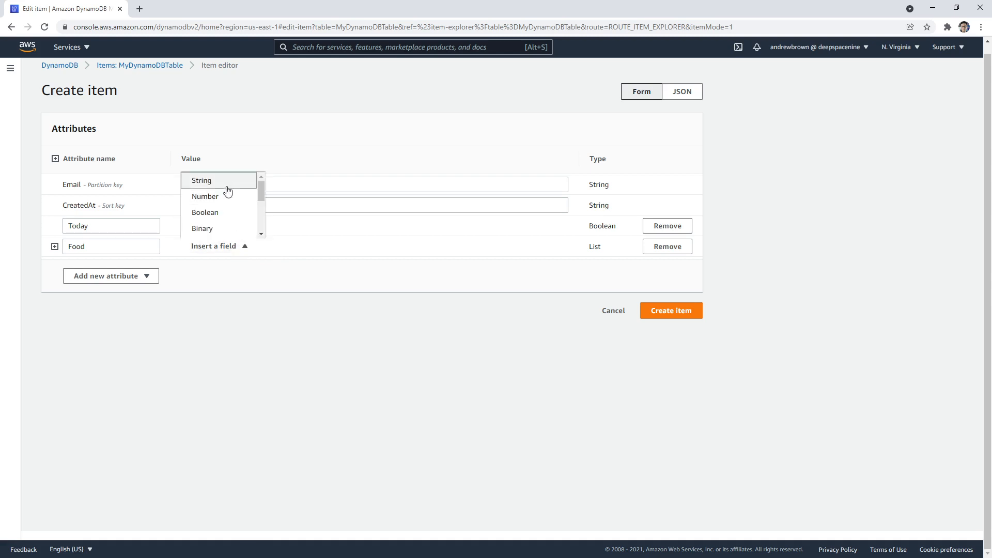
click(202, 180)
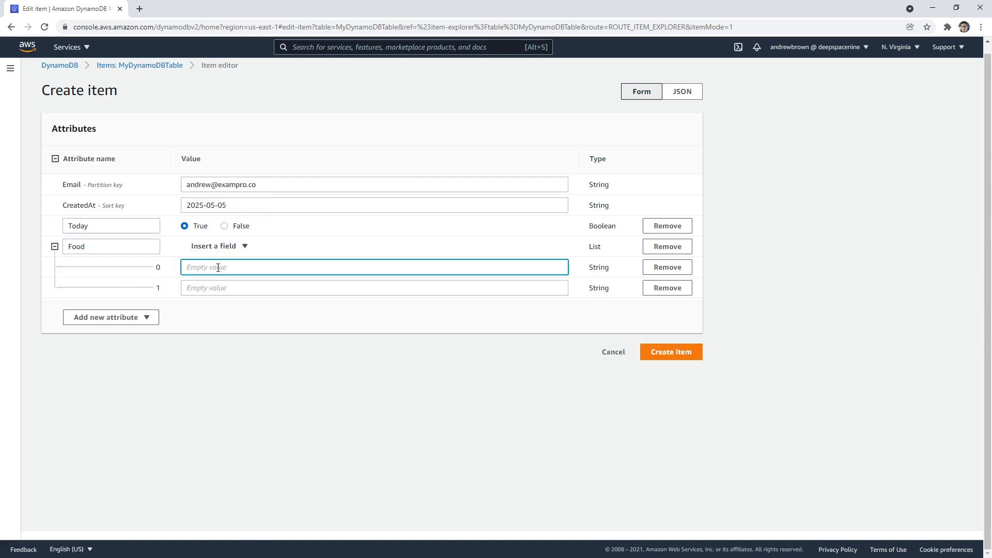
text(Banana)
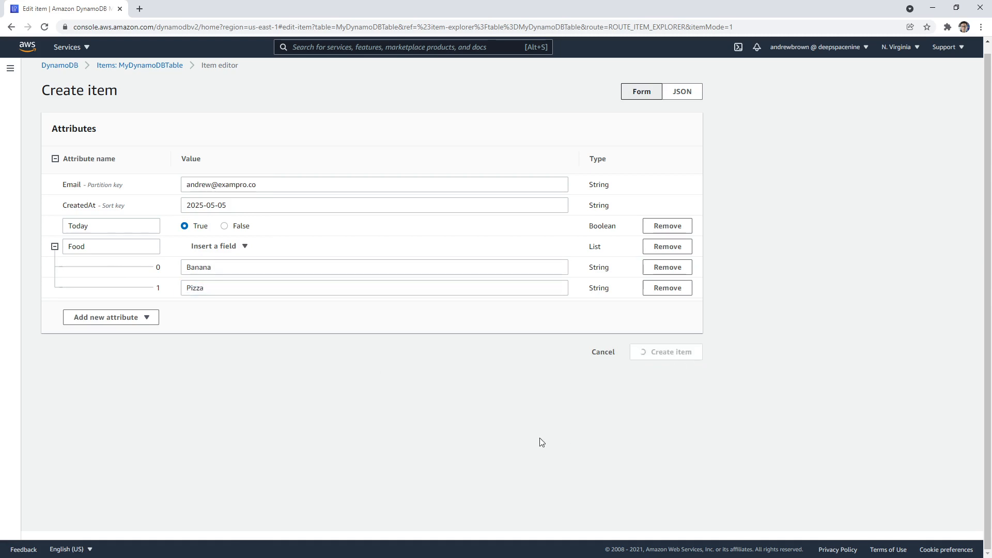
click(665, 352)
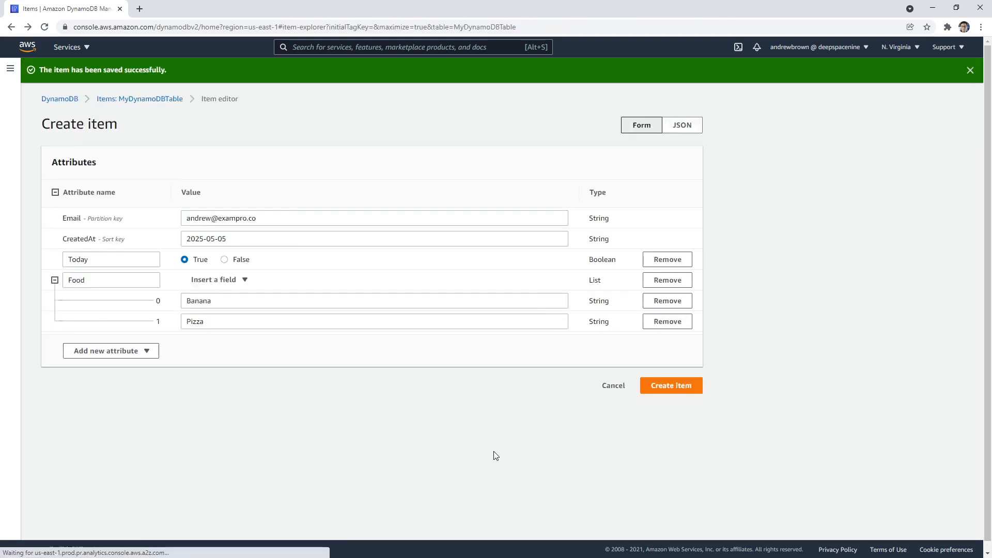
Check the one returned item, switch to Query by key values, then go to the PartiQL editor.
click(669, 385)
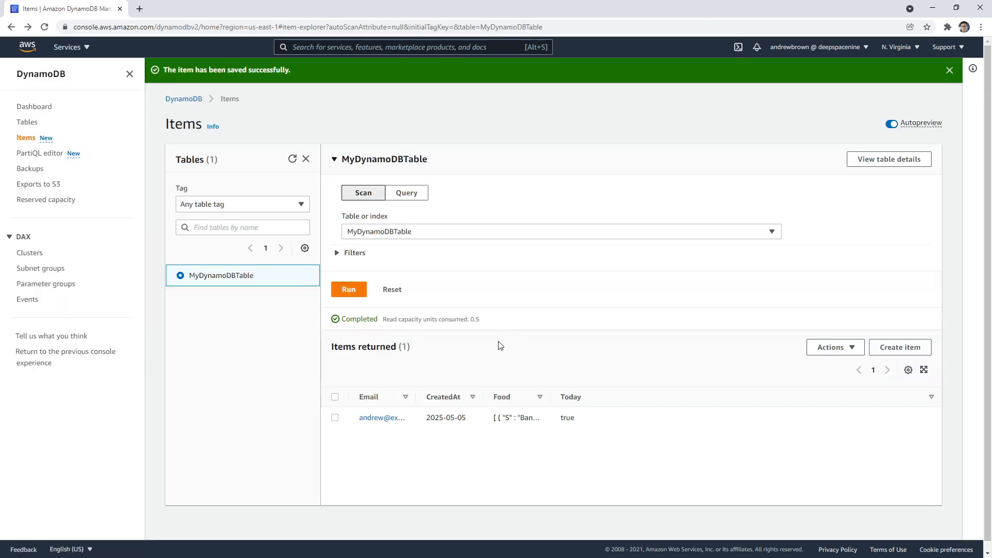
mouse_move(509, 525)
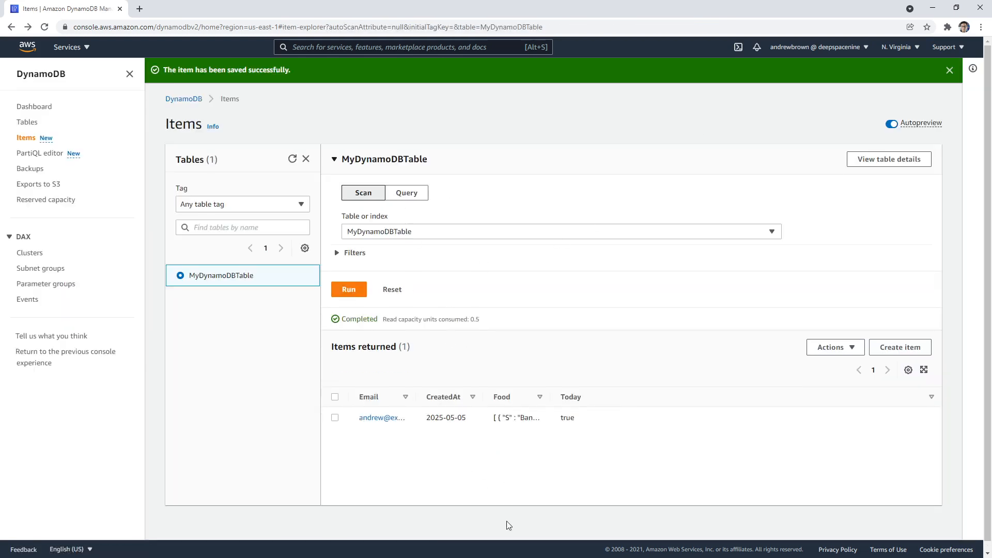
click(407, 192)
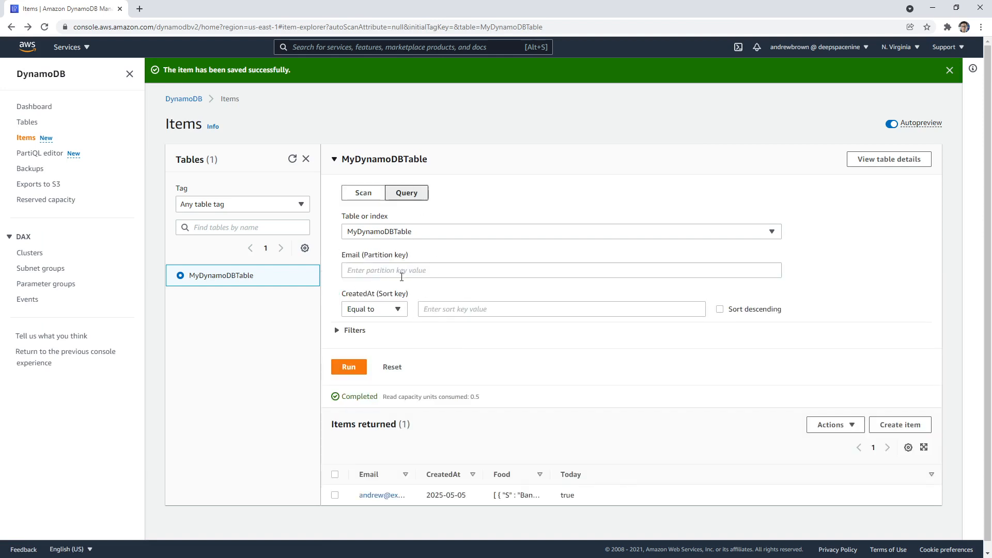
mouse_move(177, 210)
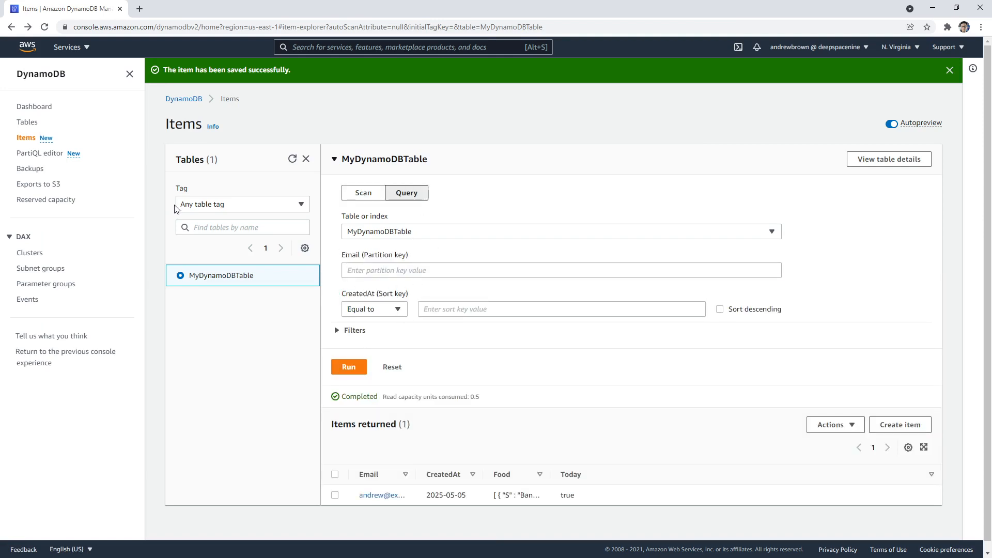
click(41, 153)
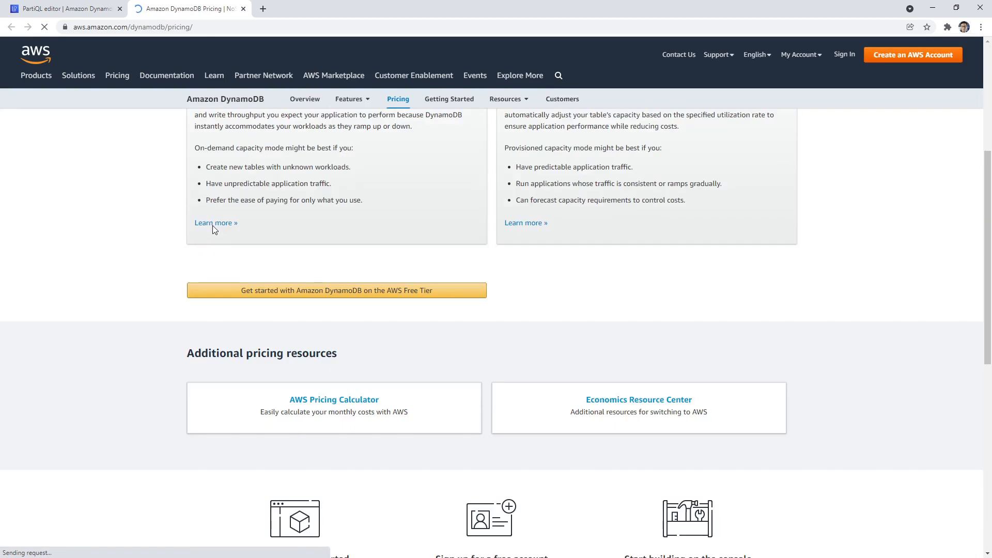
Search 'partiql dynamodb examples' and open the Getting Started with PartiQL guide.
text(par)
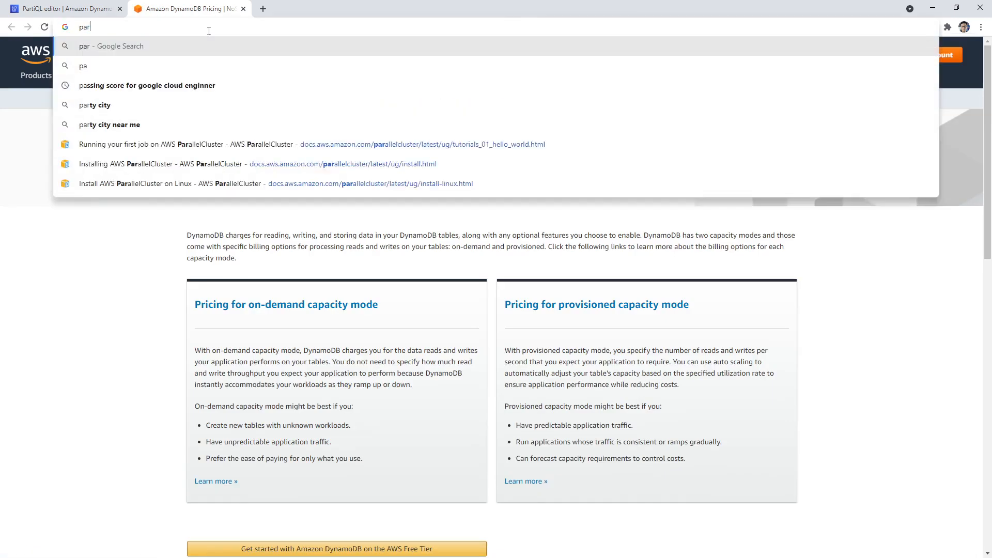
text(tiq)
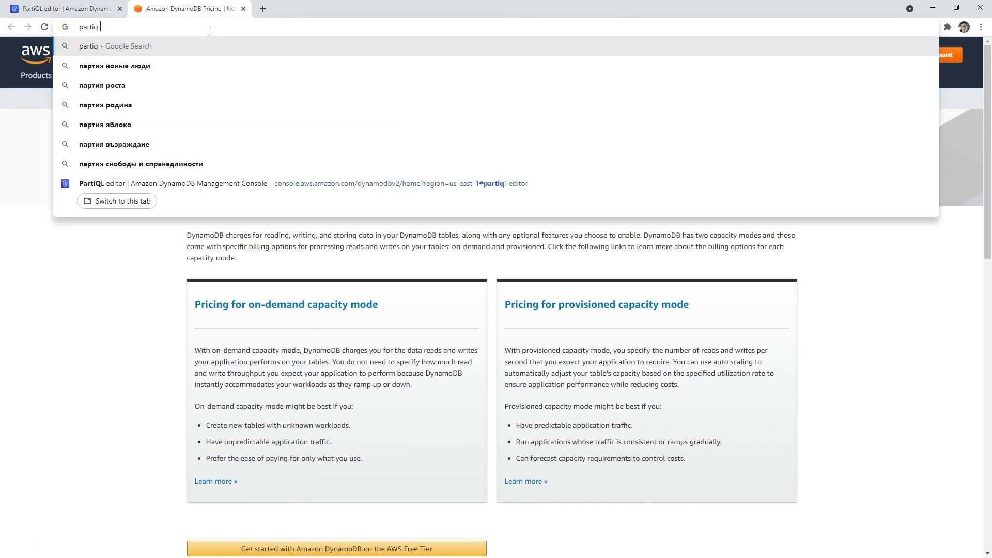
text(dn)
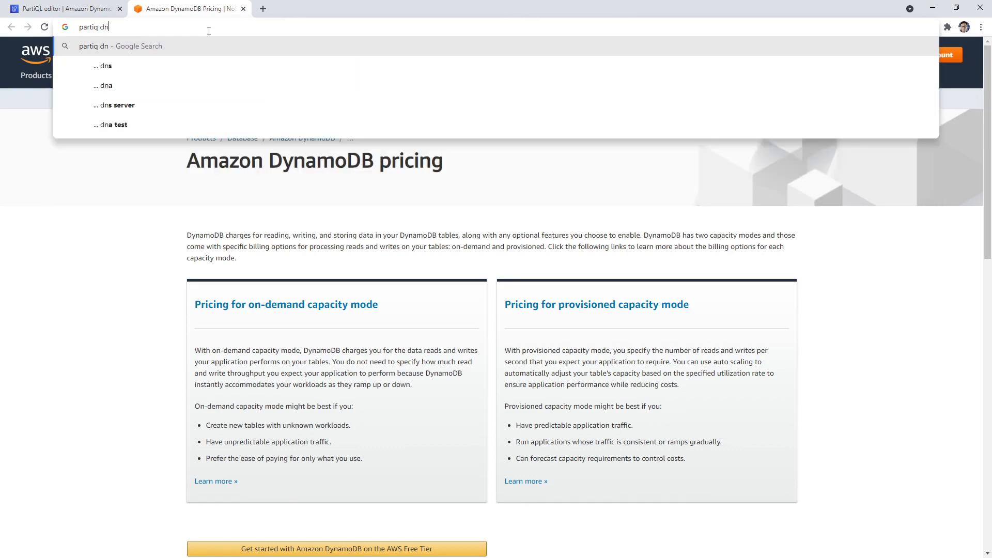
text(ynamodb examp)
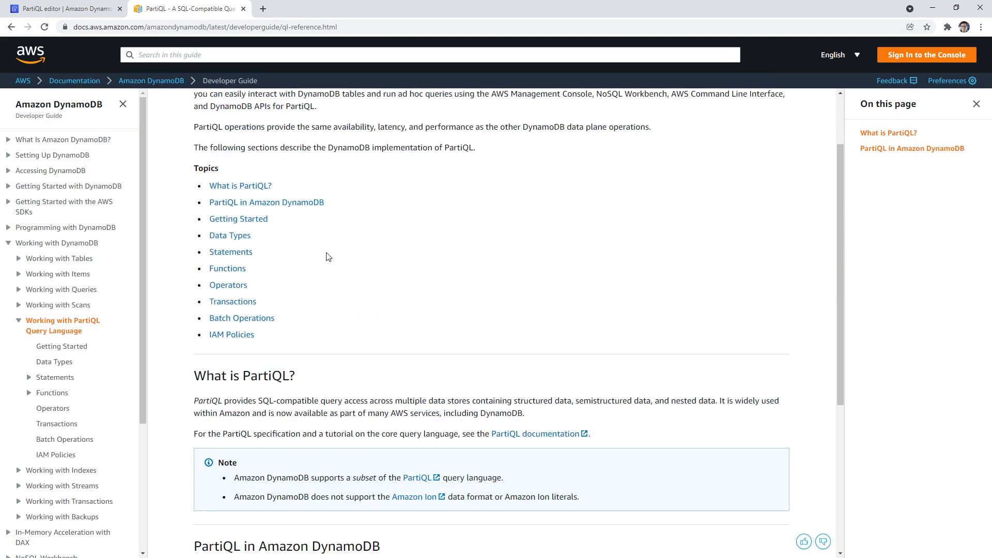
click(239, 218)
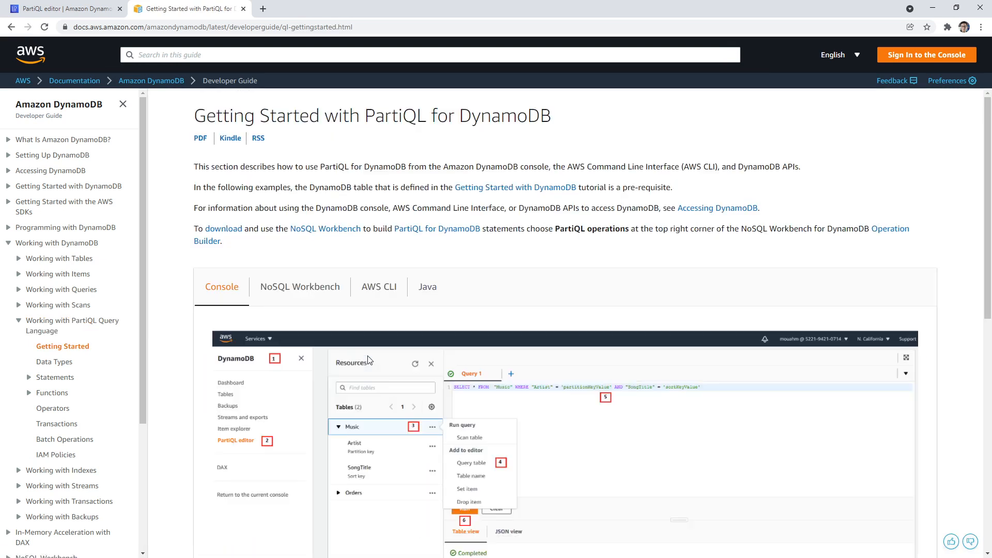
mouse_move(300, 286)
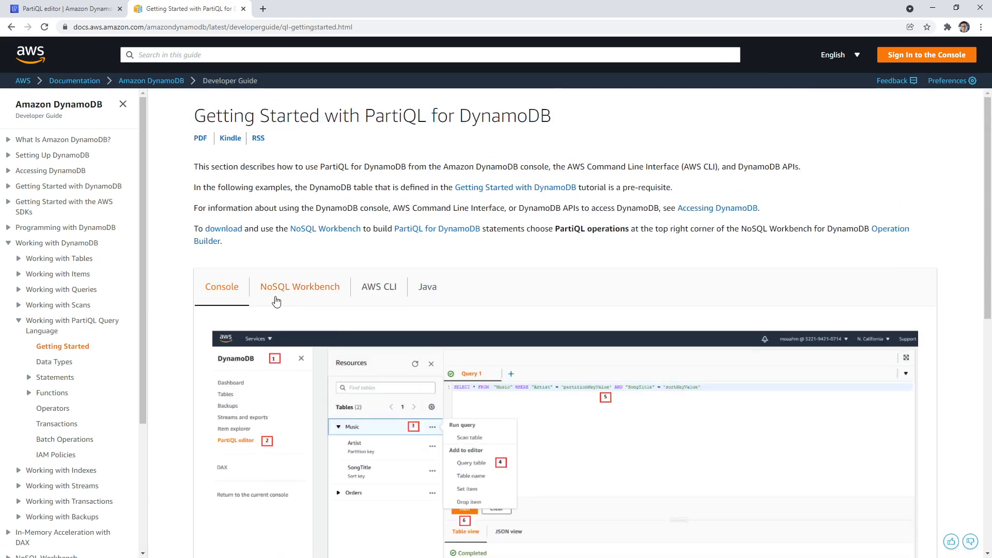
mouse_move(52, 393)
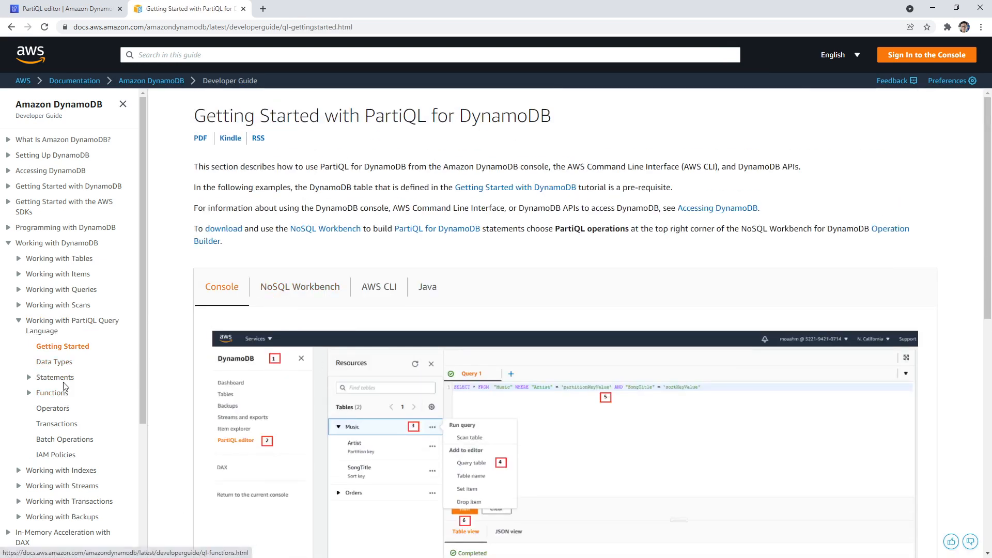
Go to Statements > Select and copy the first example SELECT query from Orders.
click(55, 362)
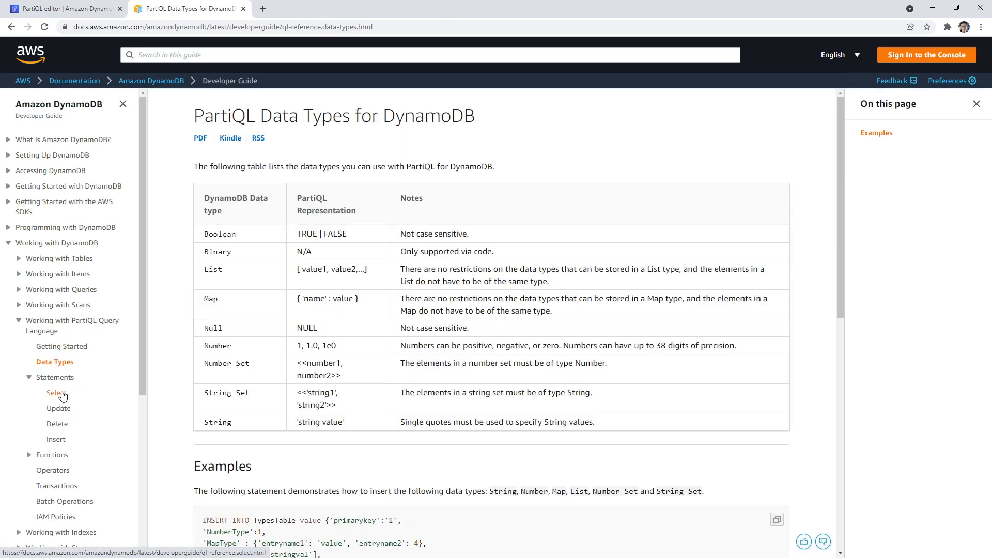
click(56, 393)
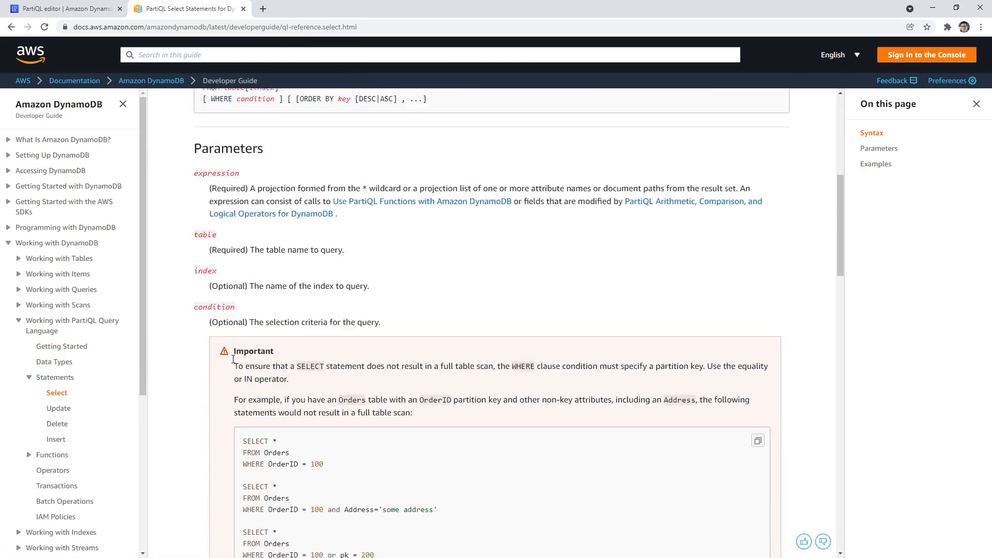
scroll(down, 3)
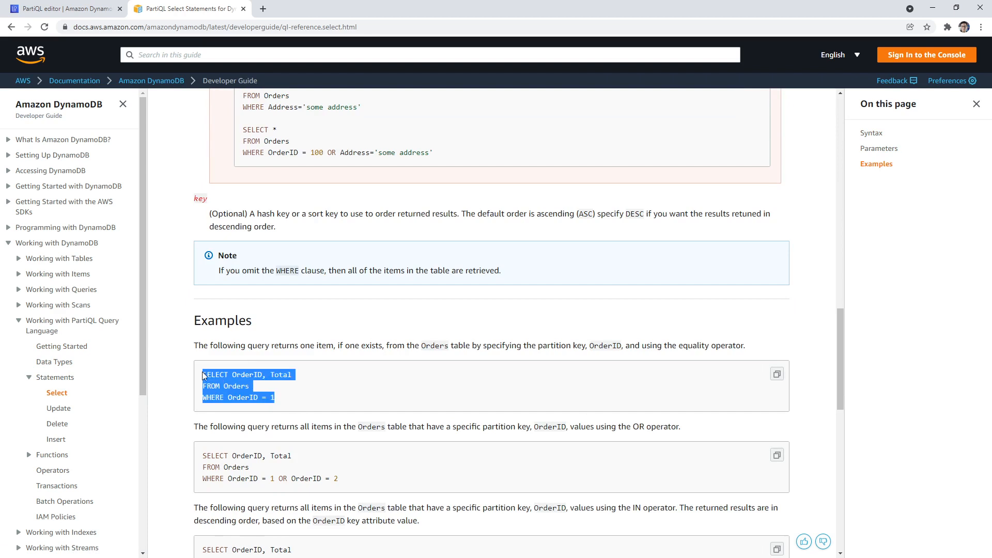
click(61, 9)
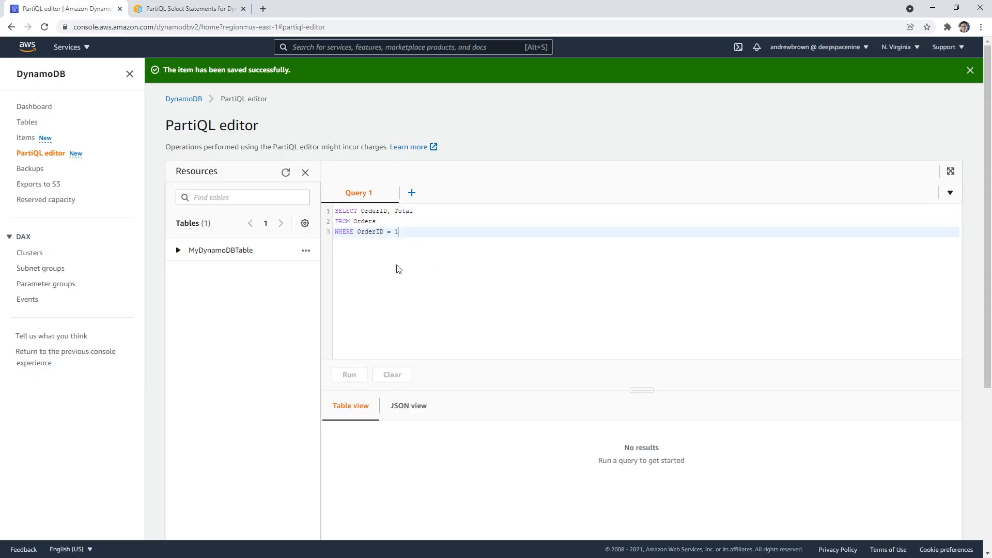
Run SELECT Email FROM MyDynamoDBTable with the WHERE line removed.
click(178, 250)
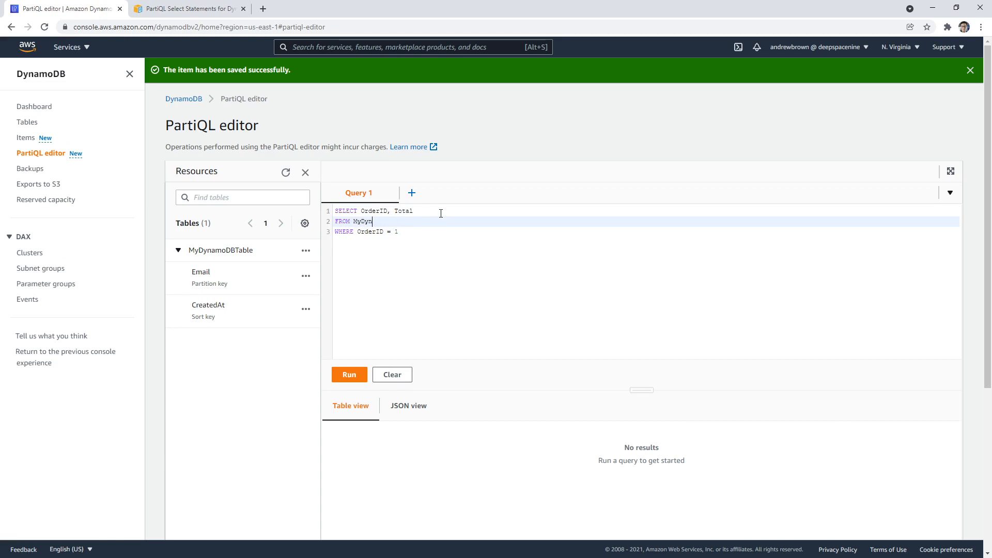
text(amoDB)
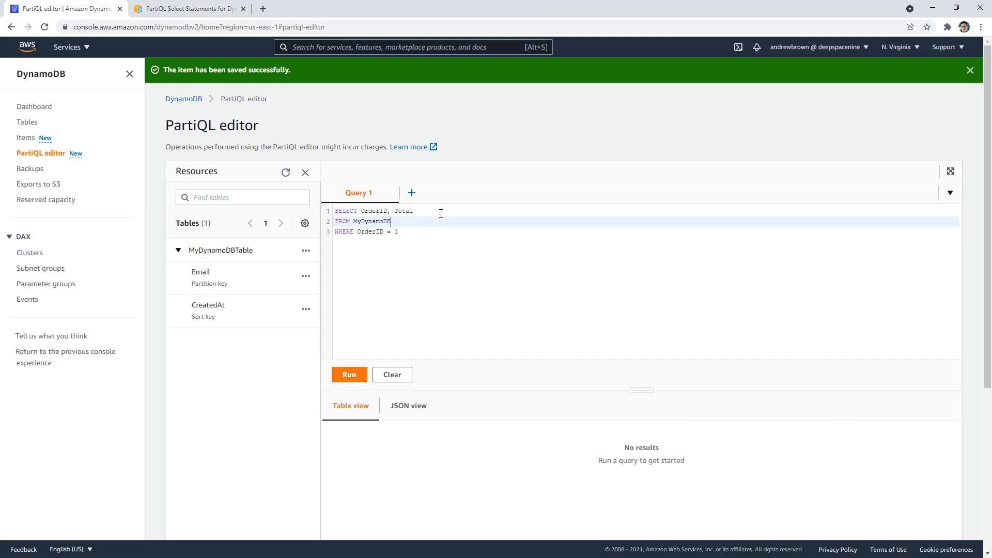
text(Table)
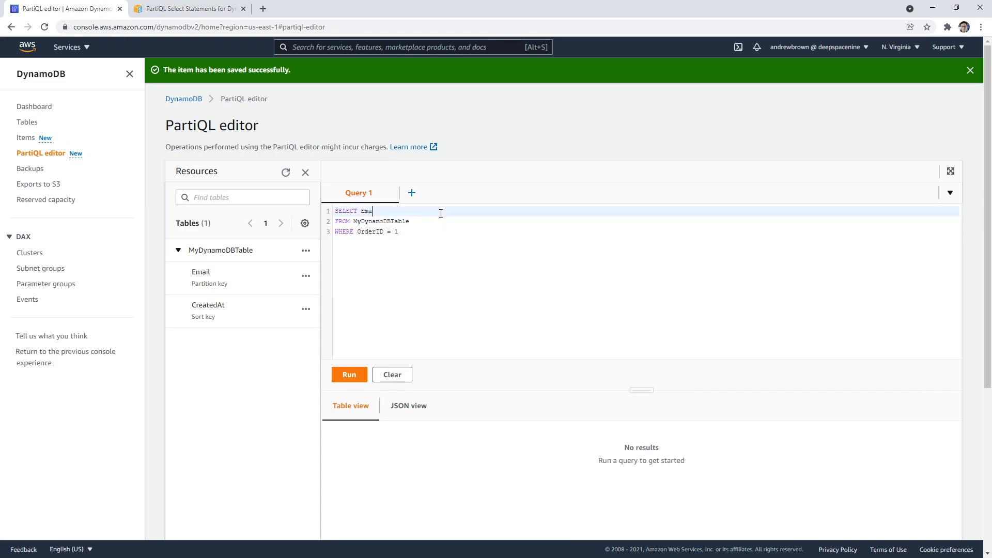
text(il)
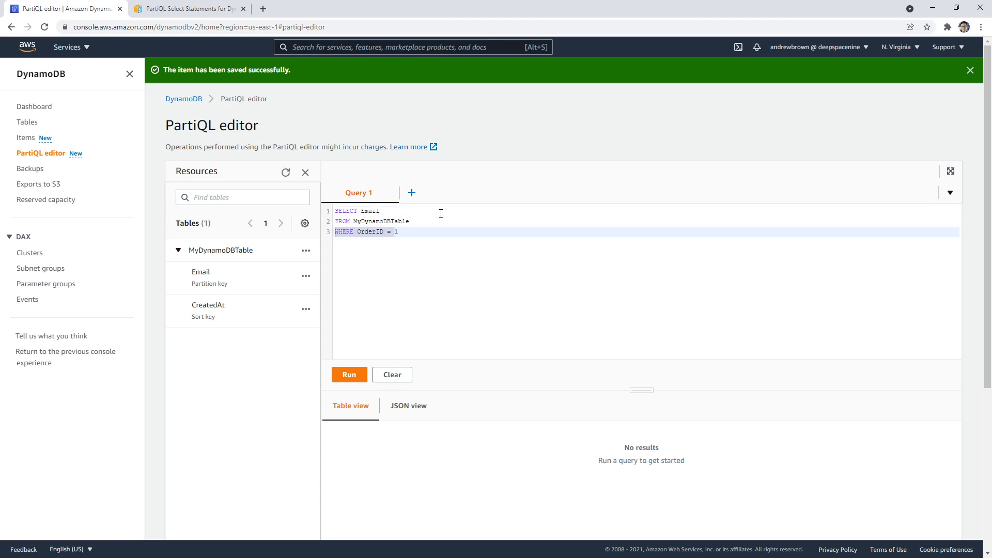
key(Backspace)
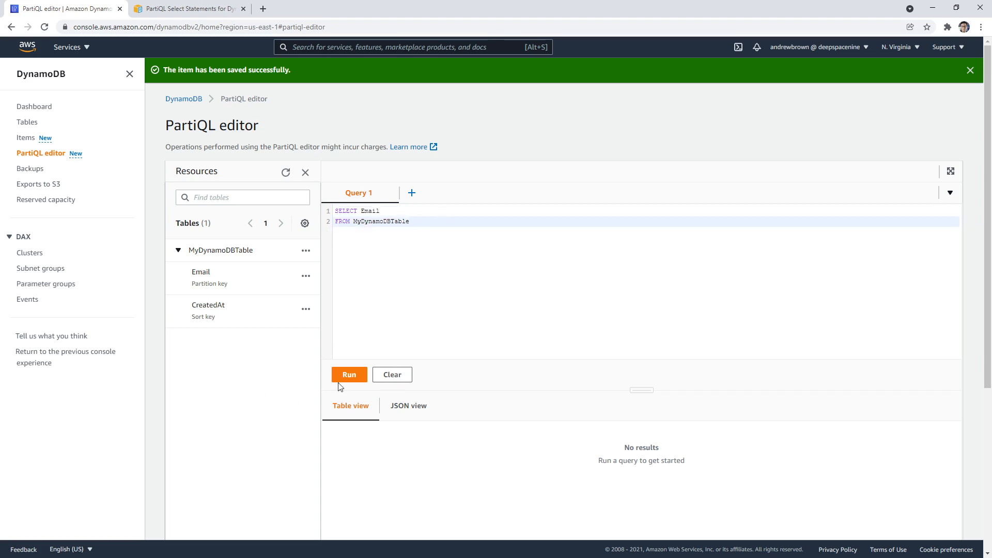
click(348, 375)
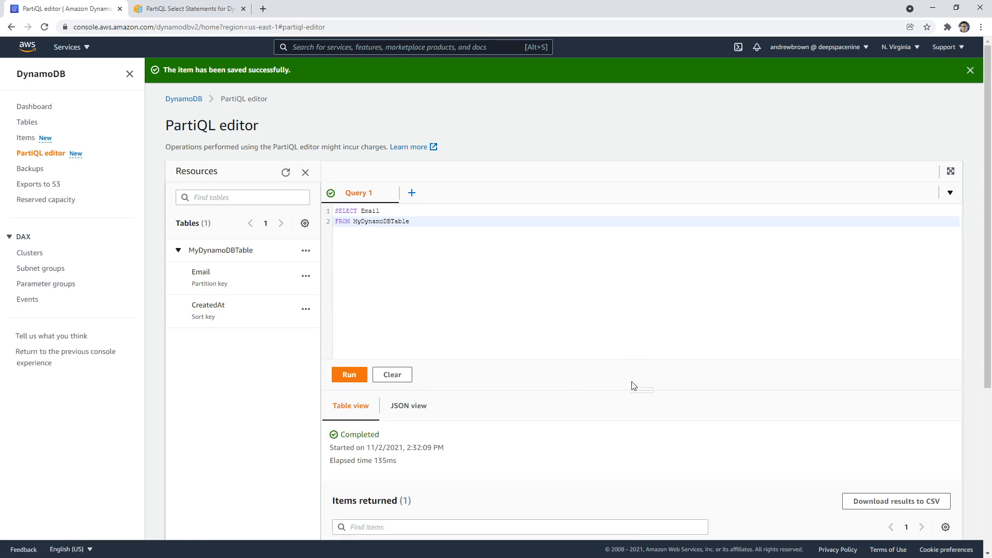
mouse_move(310, 299)
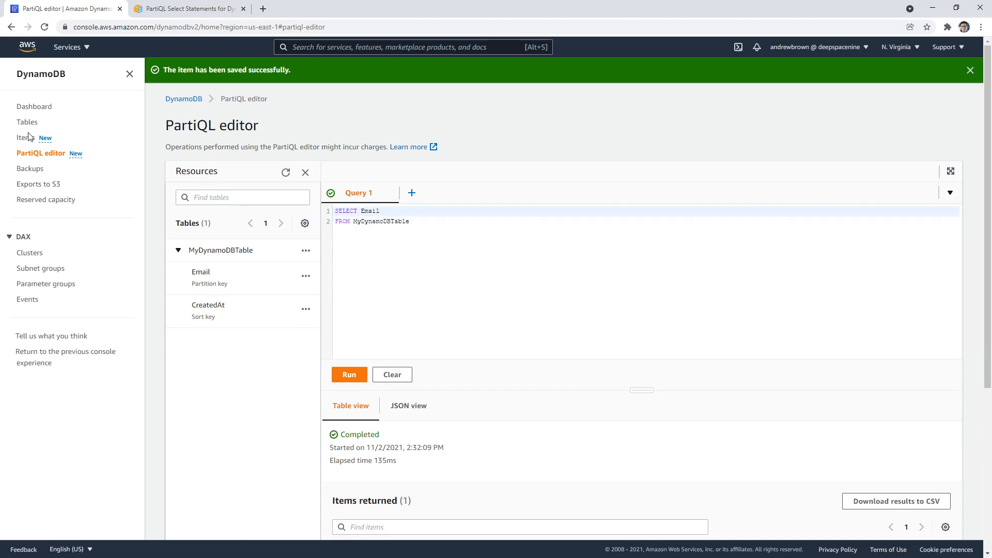
mouse_move(400, 206)
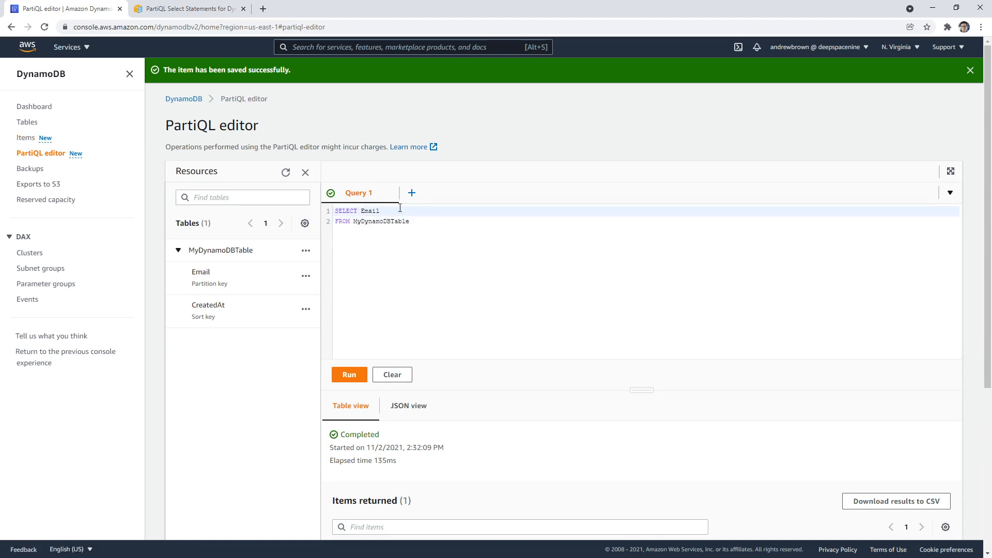
Rerun the query as SELECT Email, Food FROM MyDynamoDBTable, returning one item.
text(, Food)
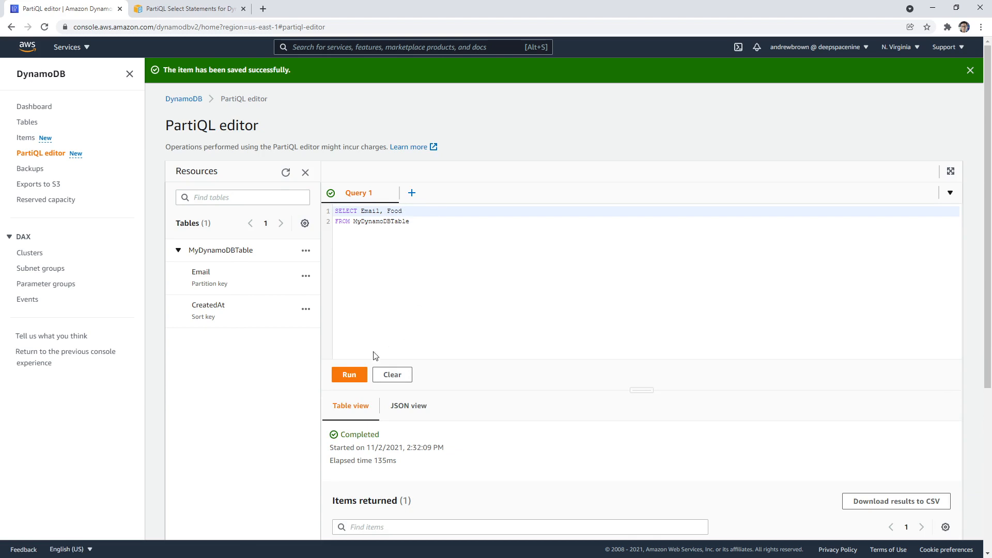
click(348, 374)
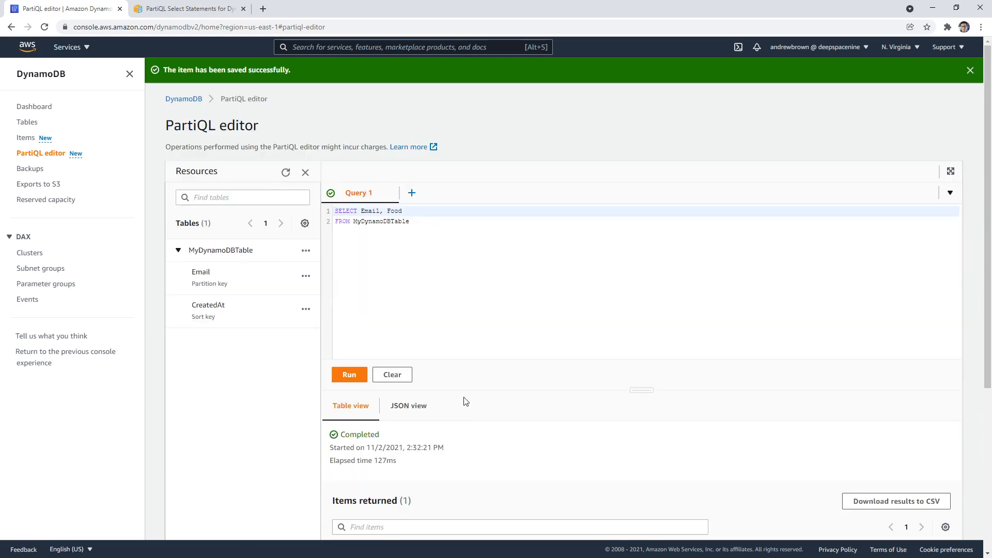
mouse_move(30, 168)
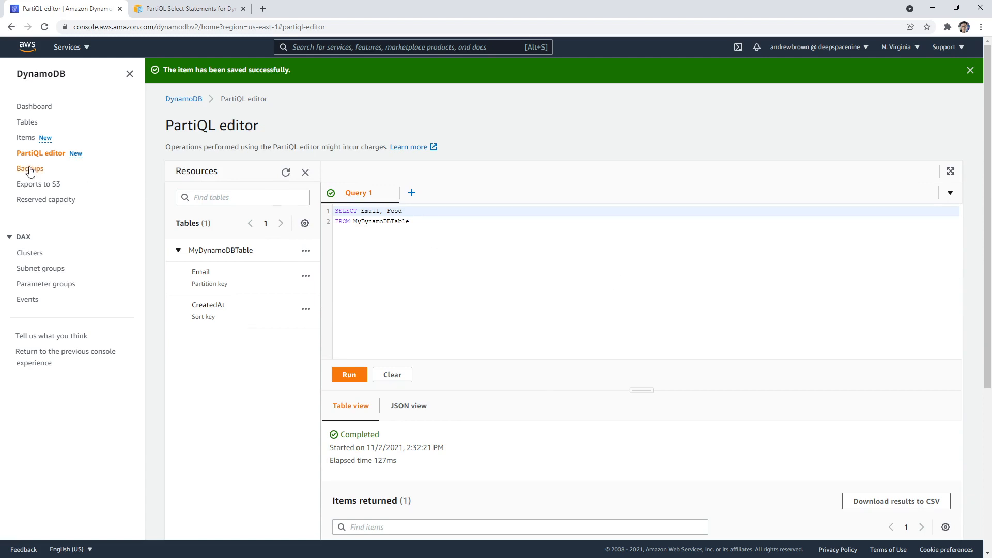
mouse_move(34, 106)
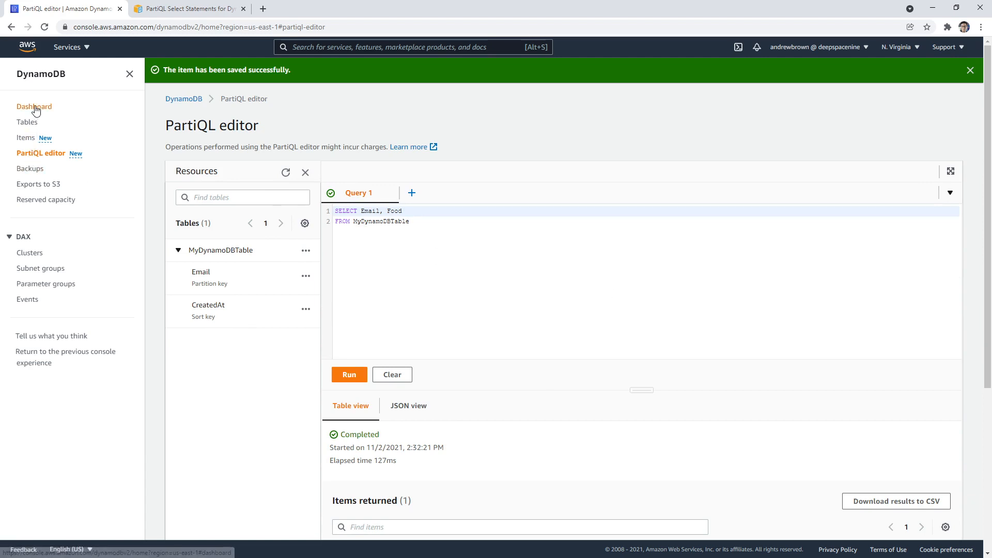
mouse_move(79, 126)
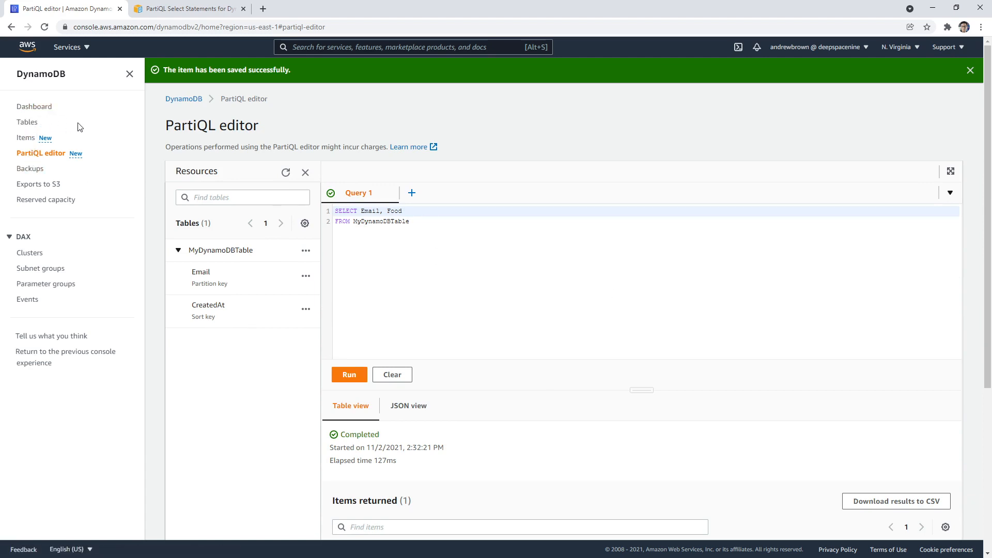
mouse_move(149, 119)
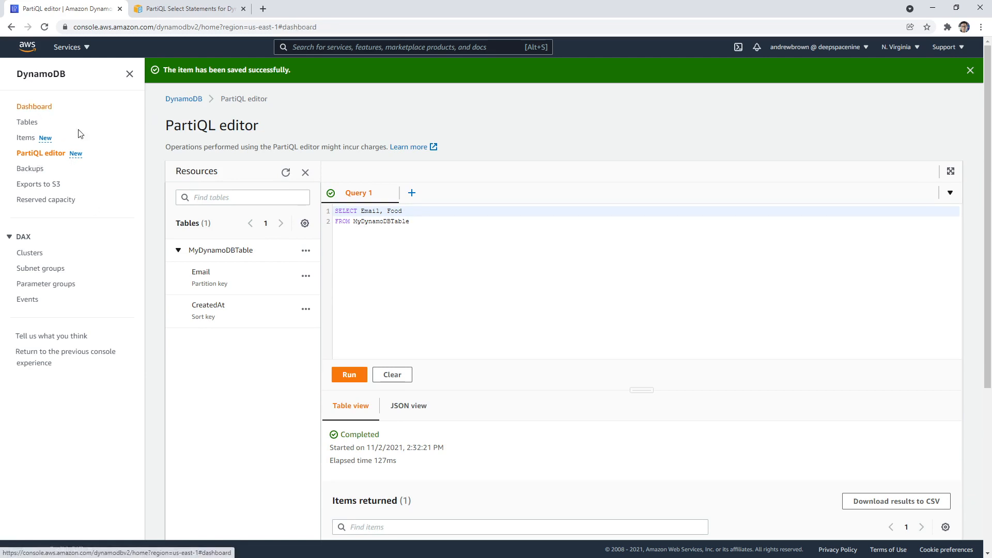
From the Tables list, delete MyDynamoDBTable by confirming with 'delete', leaving it Deleting.
click(34, 106)
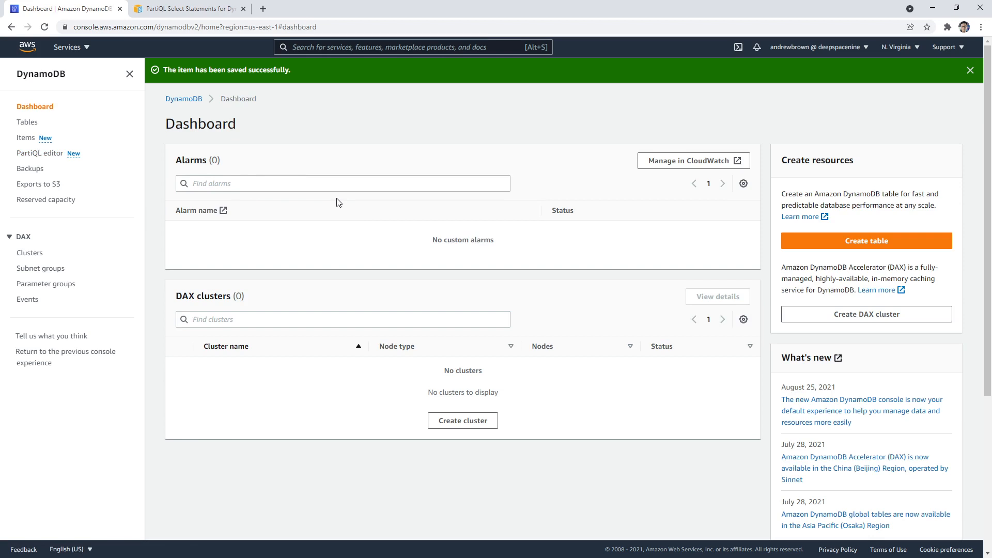
click(27, 122)
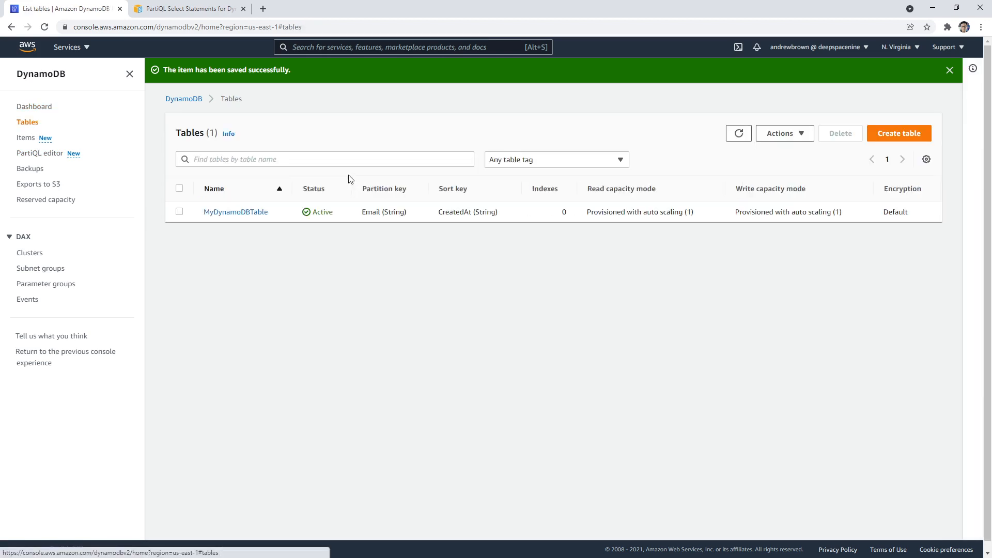
click(839, 133)
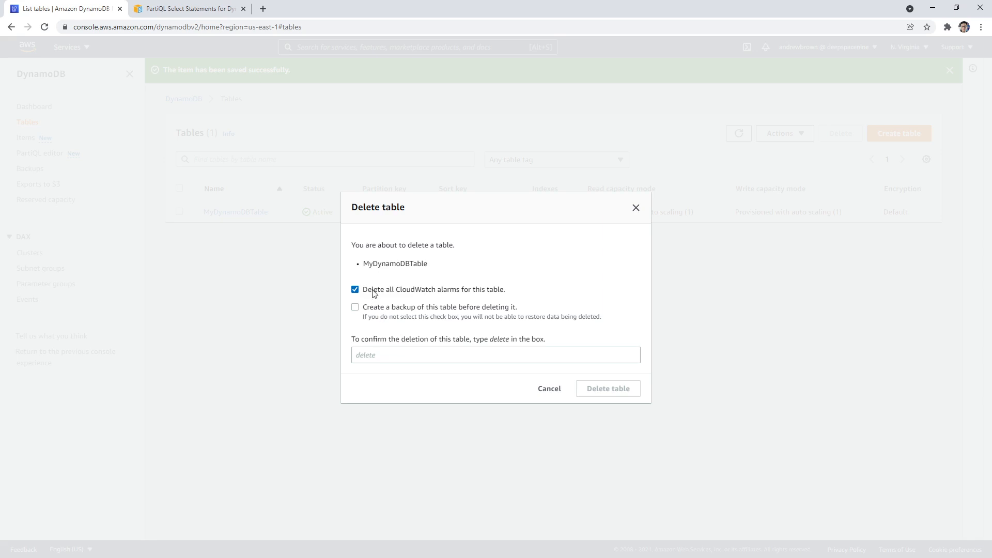
double_click(436, 289)
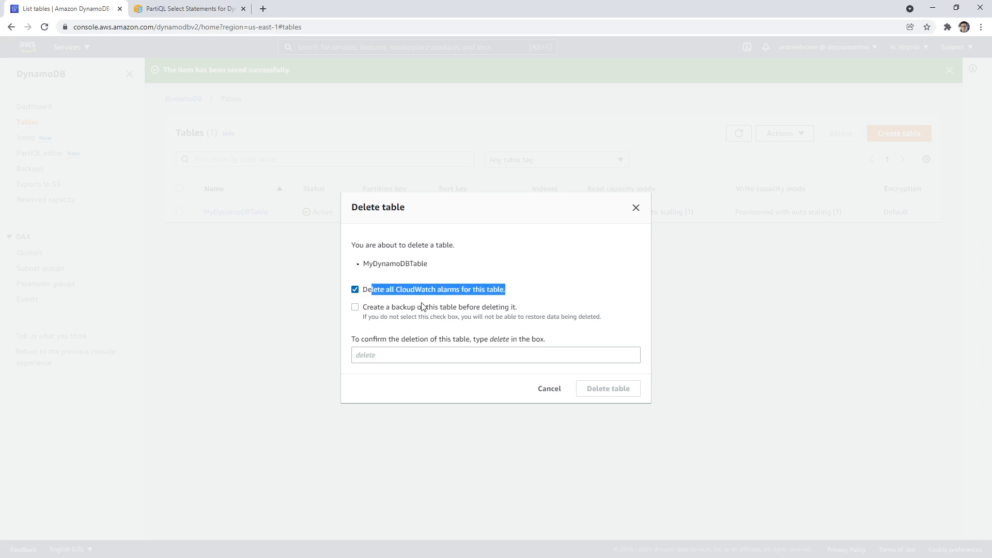
text(de)
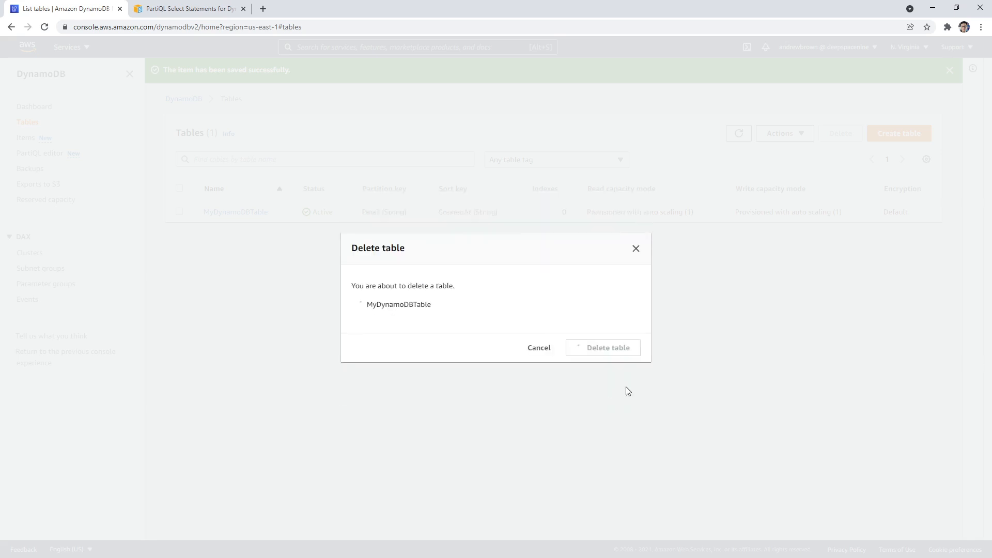
click(607, 348)
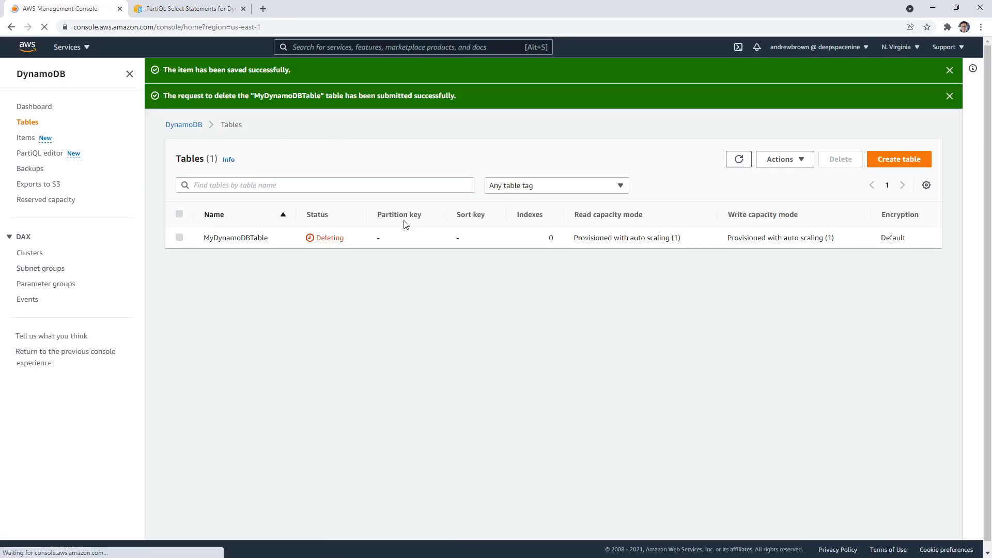